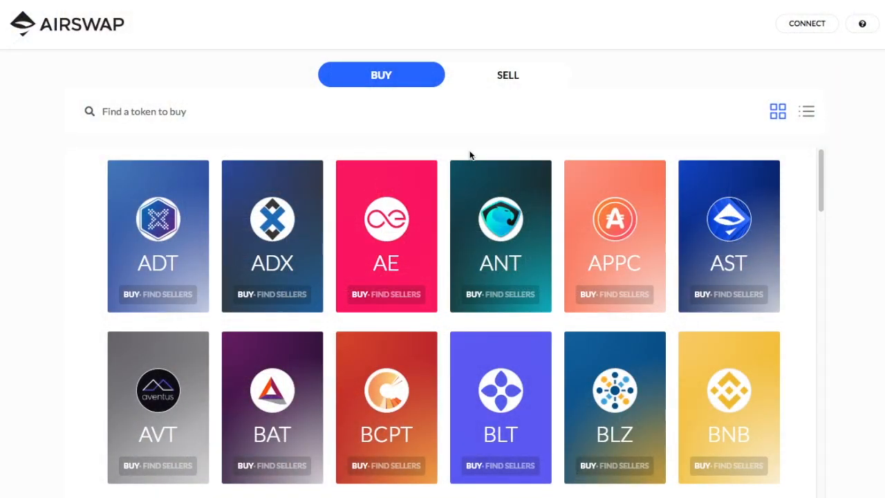
Start a DEB buy request, connect the MetaMask wallet, and enter an amount of 1
scroll("down", 3)
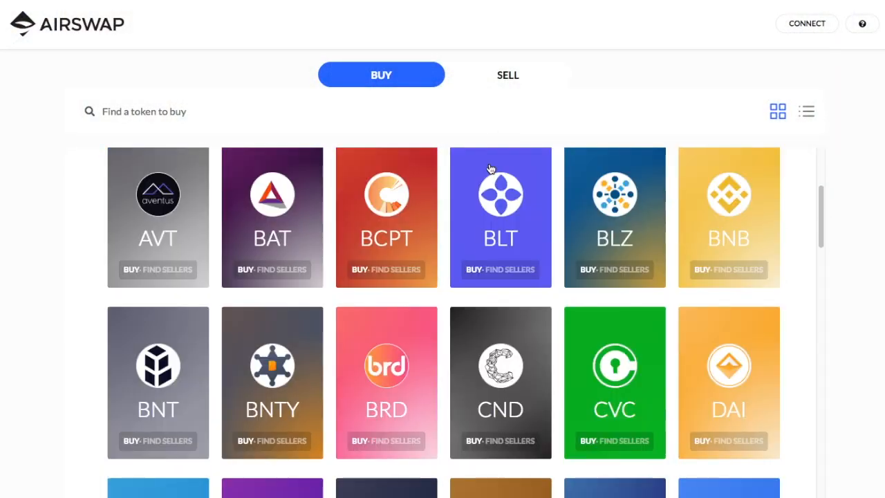
scroll("down", 3)
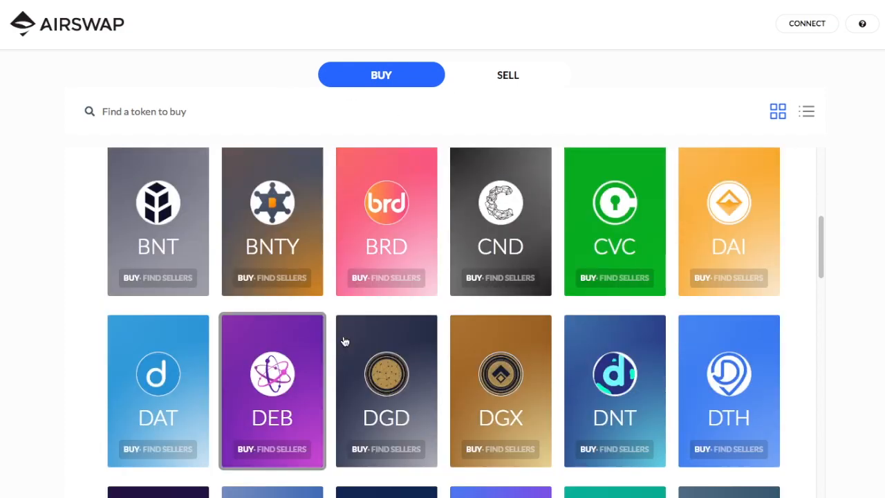
left_click(807, 22)
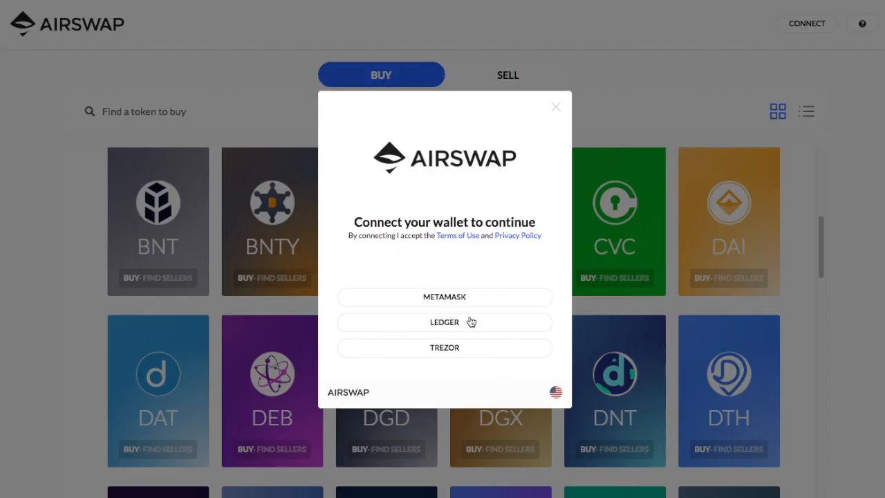
left_click(445, 296)
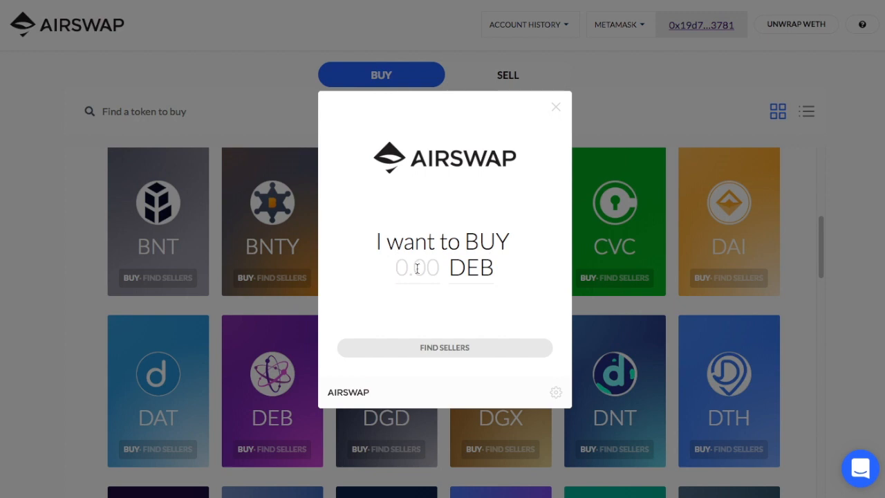
type("1")
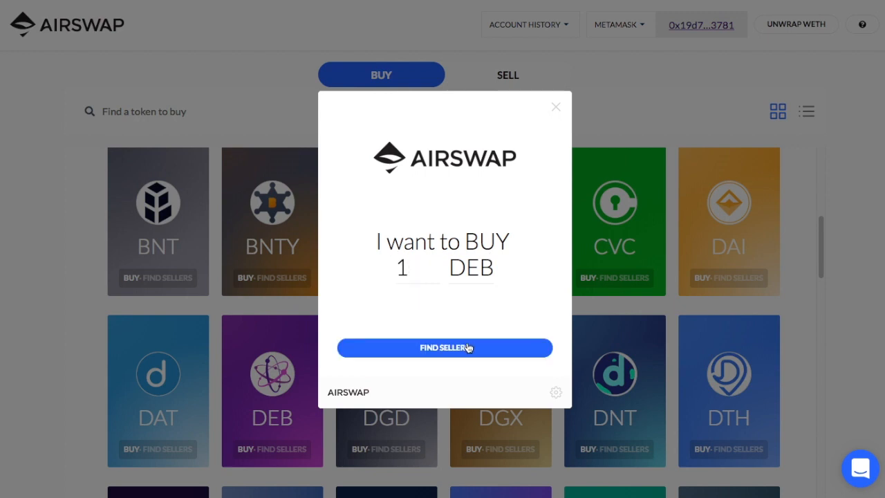
Find sellers, buy 1 DEB at the best quote of 0.00006 ETH, and confirm in MetaMask
left_click(446, 347)
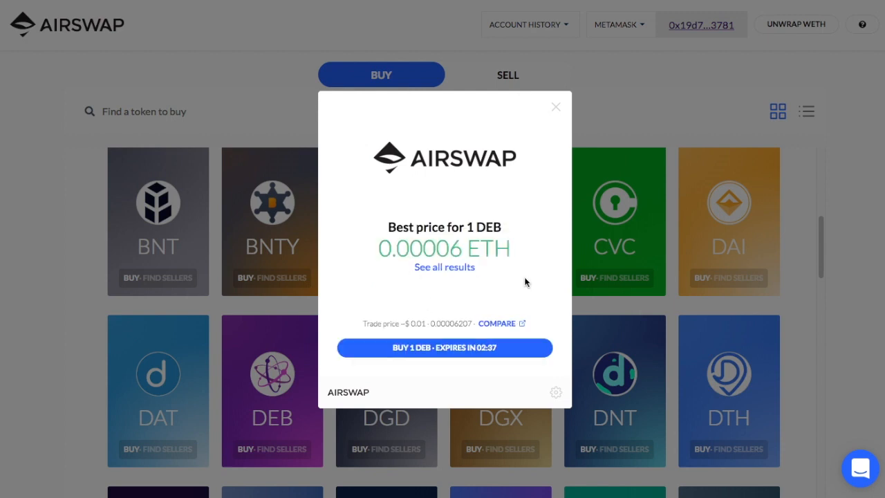
mouse_move(530, 304)
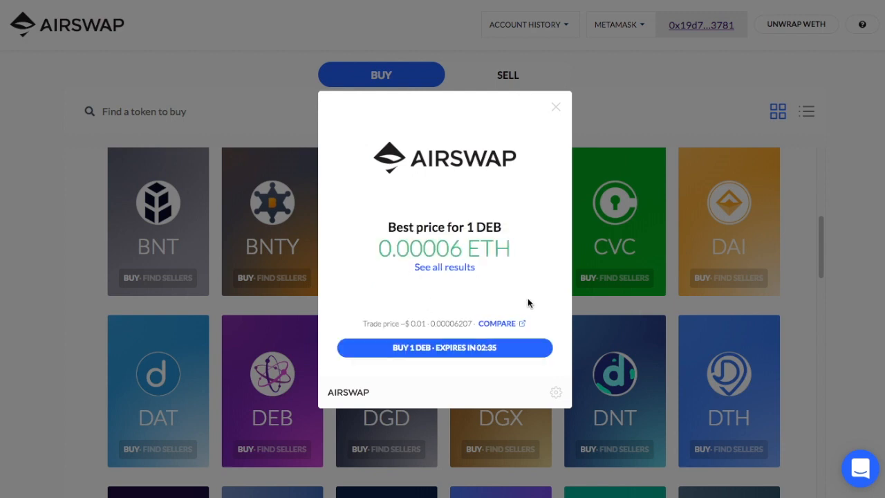
left_click(444, 348)
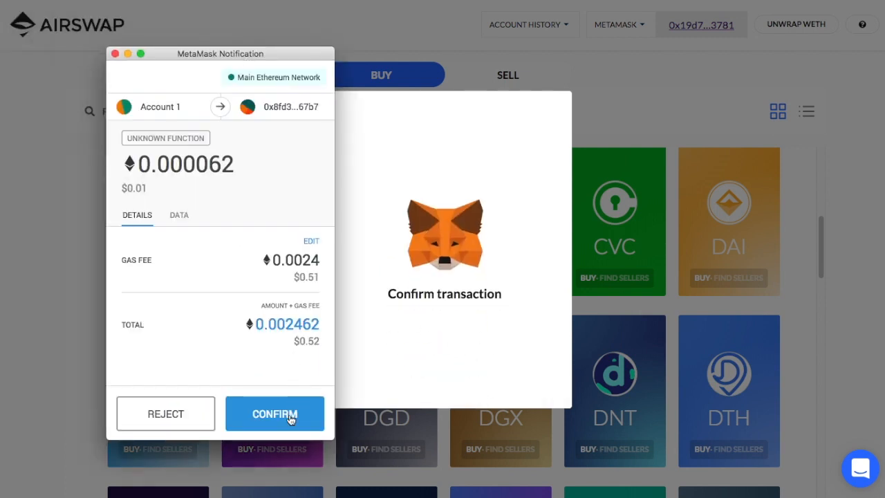
left_click(274, 413)
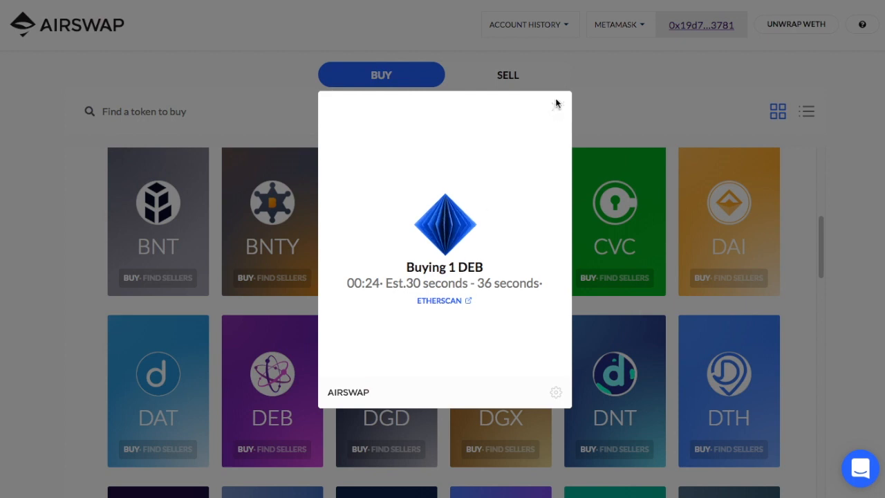
mouse_move(455, 329)
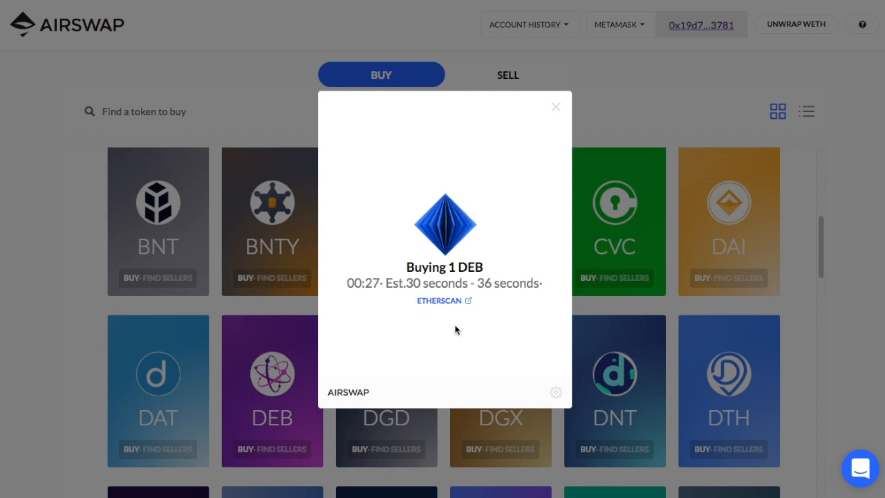
Inspect the pending purchase on Etherscan and browse the AirSwapProtocol contract's transaction list
left_click(440, 300)
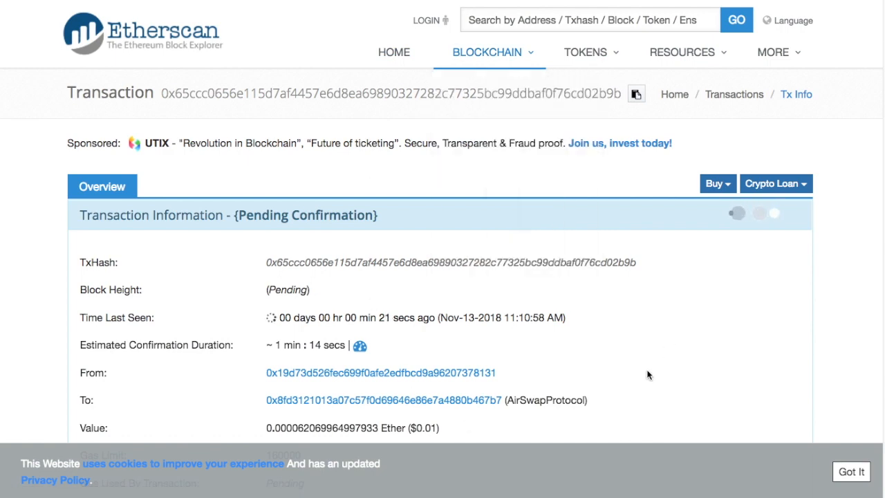
scroll("down", 3)
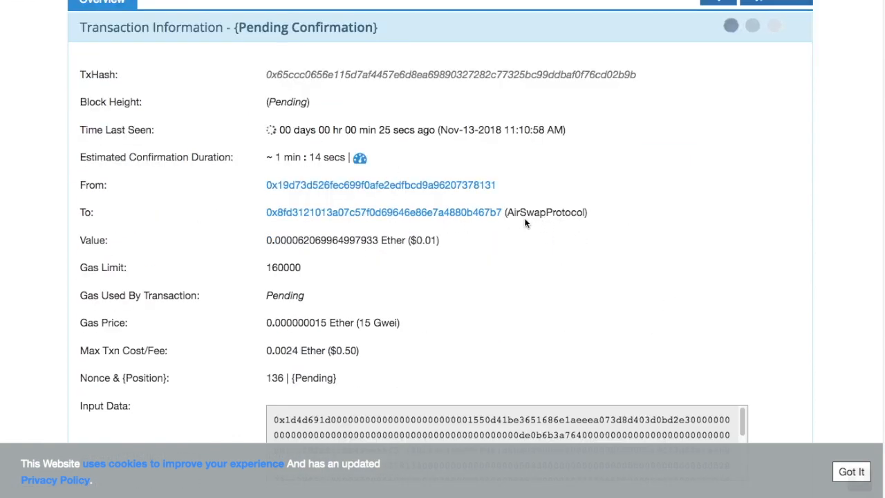
left_click(385, 213)
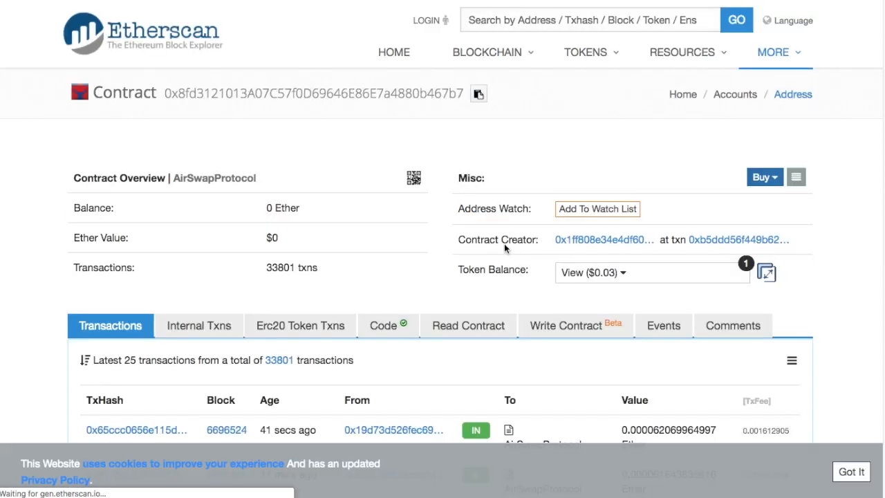
scroll("down", 3)
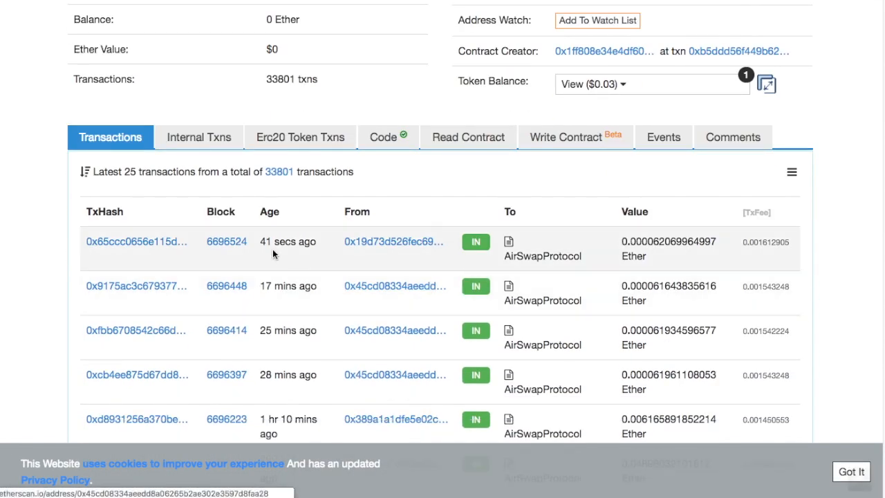
scroll("down", 3)
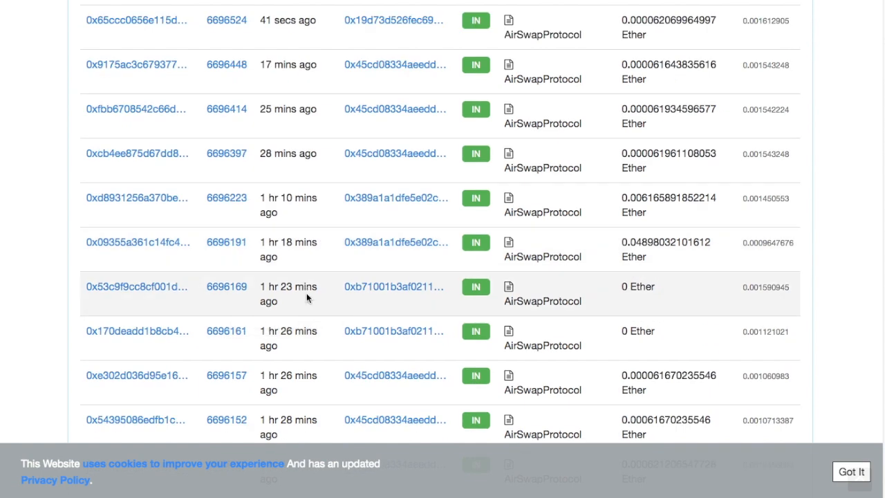
scroll("down", 3)
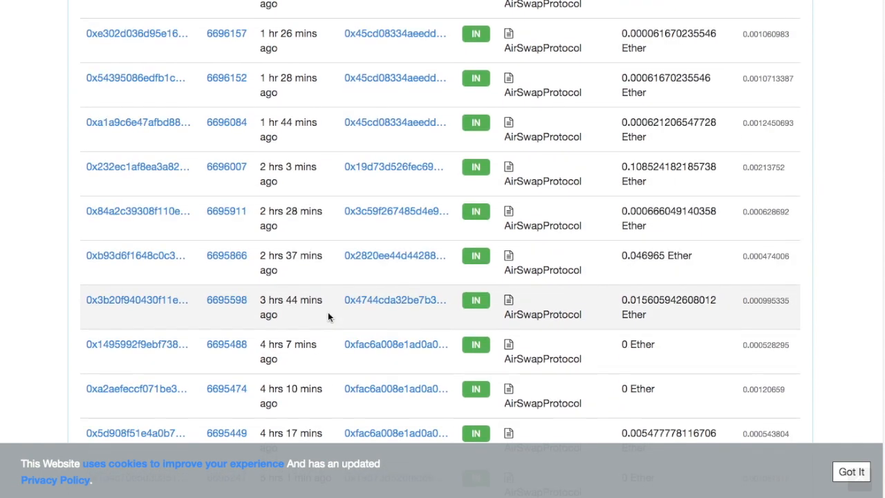
scroll("down", 3)
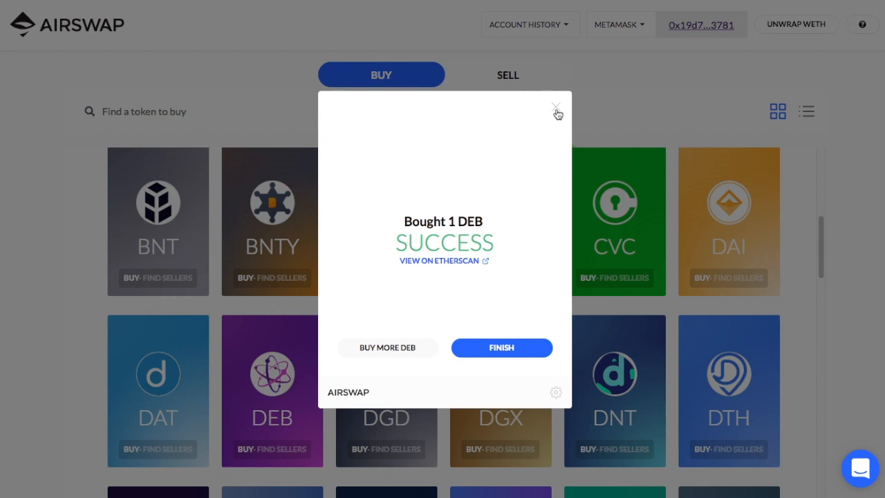
mouse_move(542, 175)
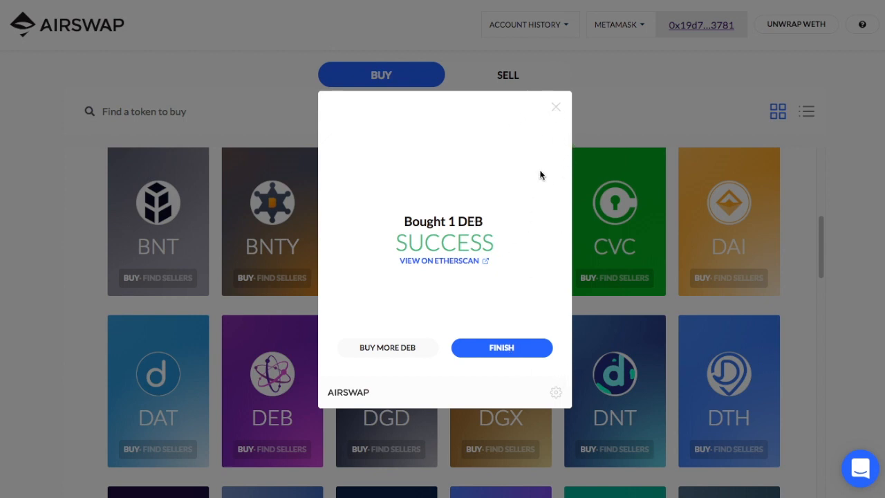
Finish the DEB purchase, review MetaMask token balances, and return to the token grid
left_click(501, 348)
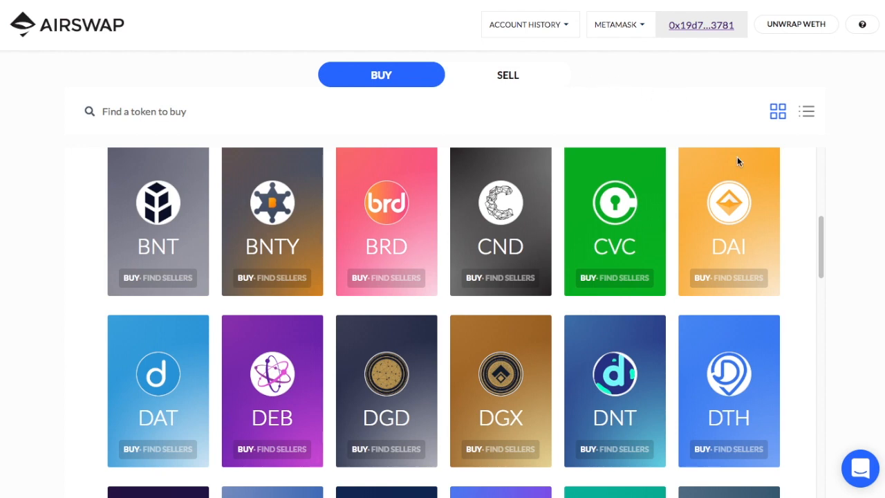
scroll("down", 3)
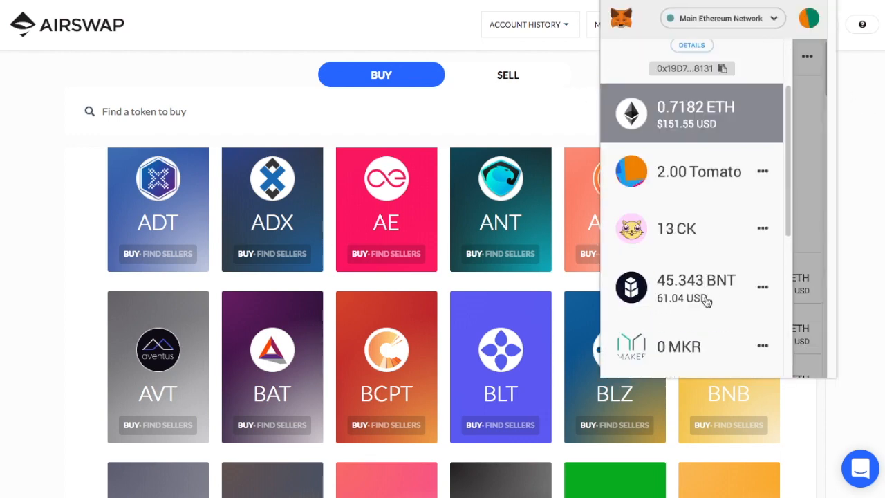
scroll("down", 3)
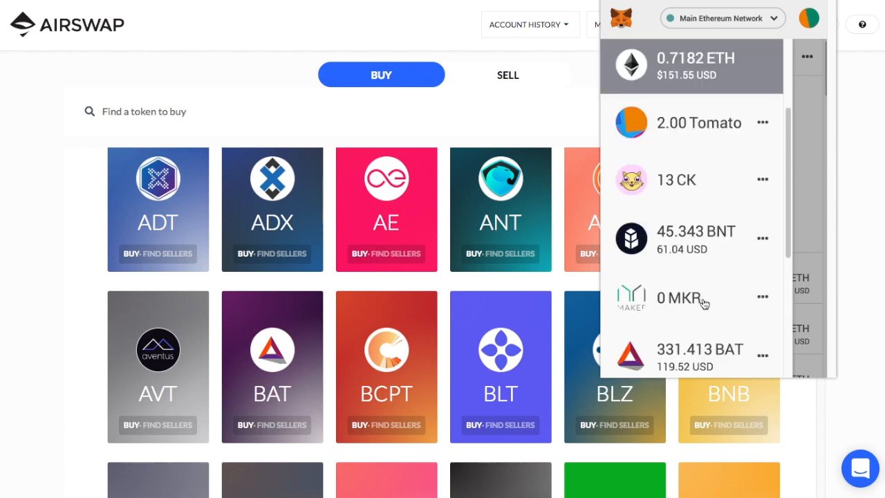
scroll("down", 3)
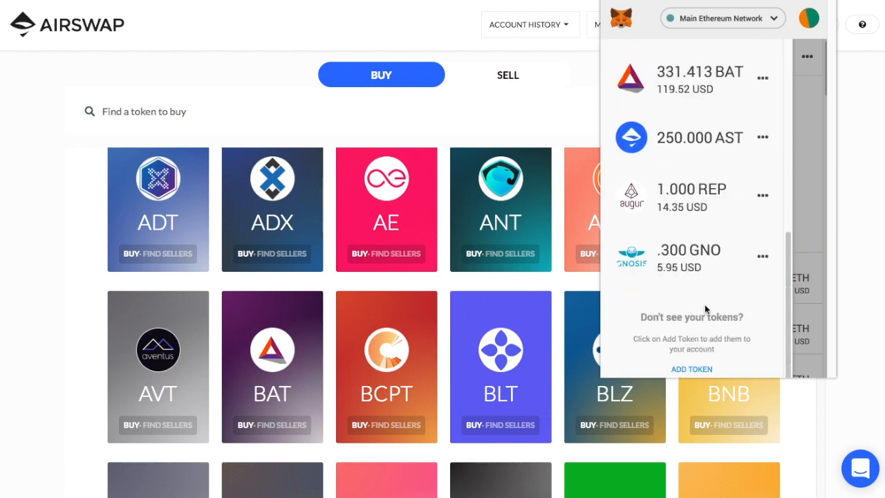
left_click(572, 113)
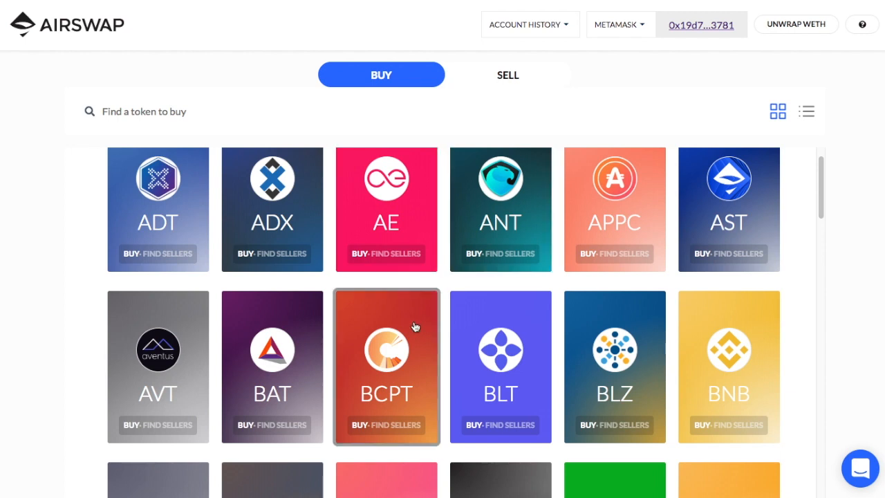
Connect the MetaMask wallet on the Totle Portfolio page to load the balances
scroll("down", 3)
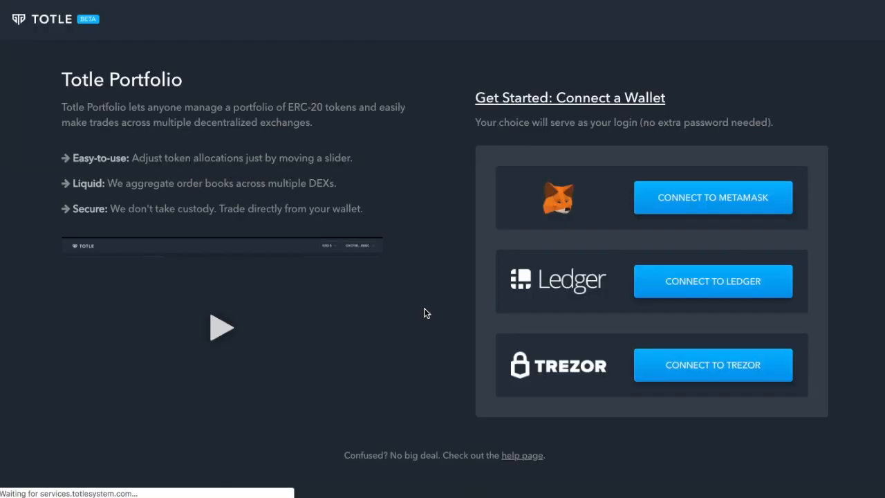
left_click(714, 196)
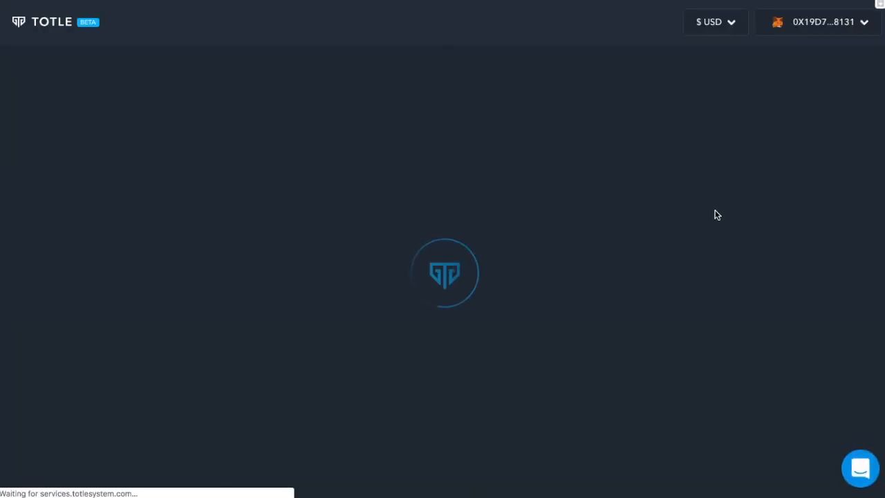
mouse_move(710, 220)
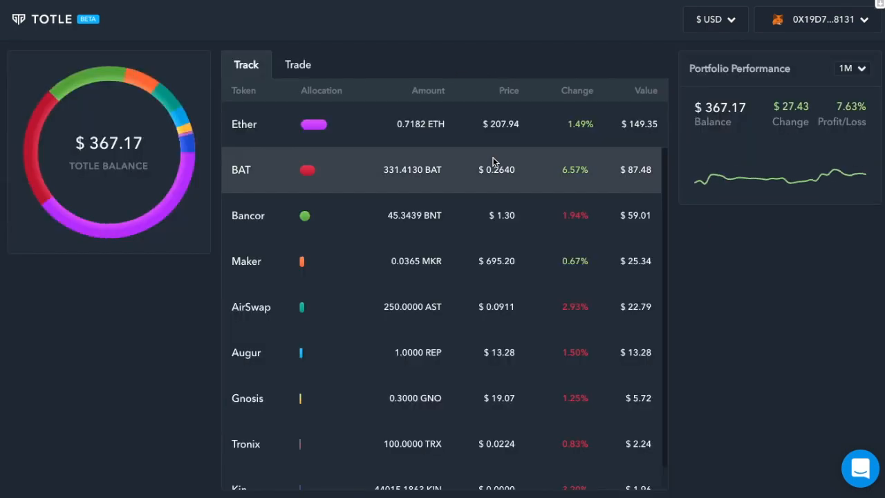
mouse_move(358, 145)
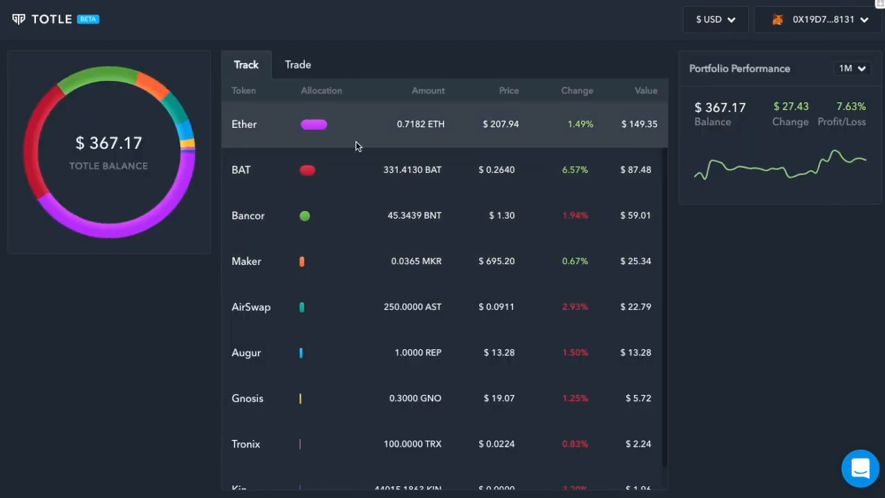
mouse_move(404, 343)
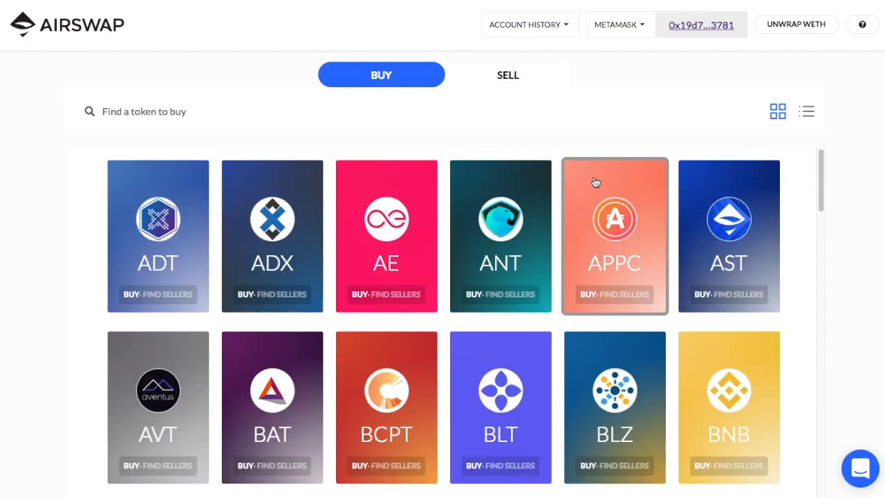
mouse_move(457, 119)
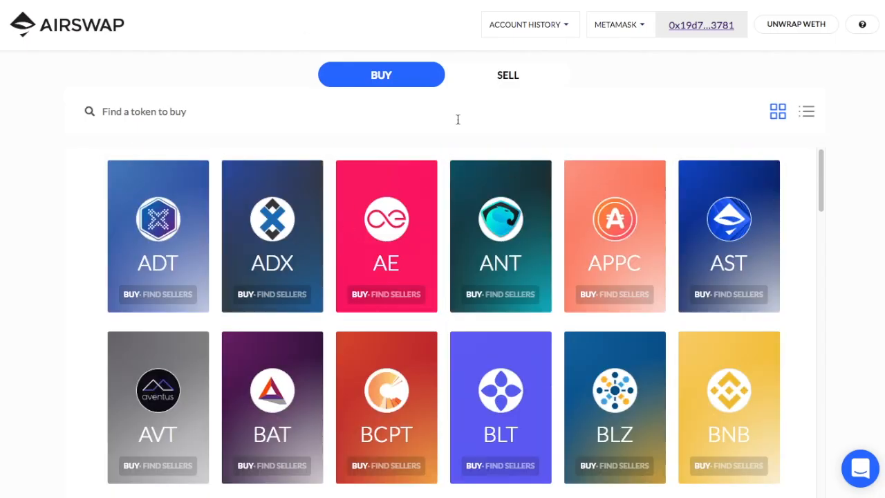
Search 'au' on the Sell side for Augur's REP and approve it for trading in MetaMask
left_click(507, 75)
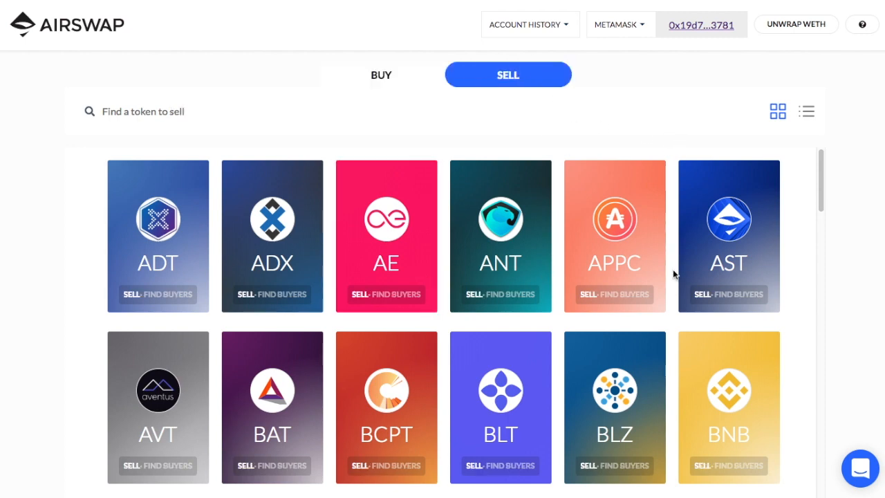
left_click(144, 111)
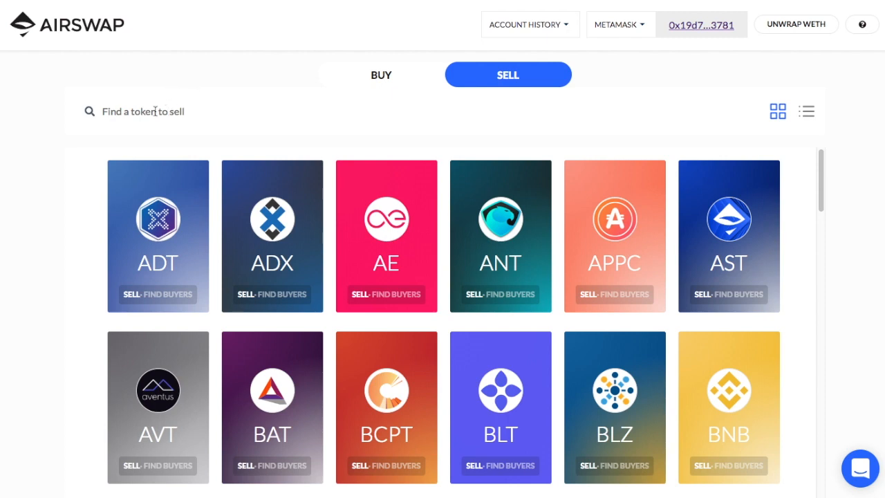
type("aug")
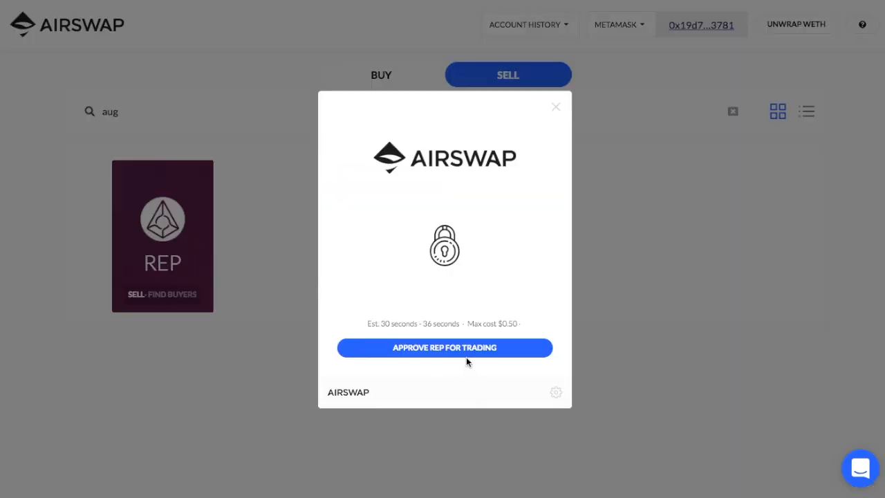
left_click(444, 348)
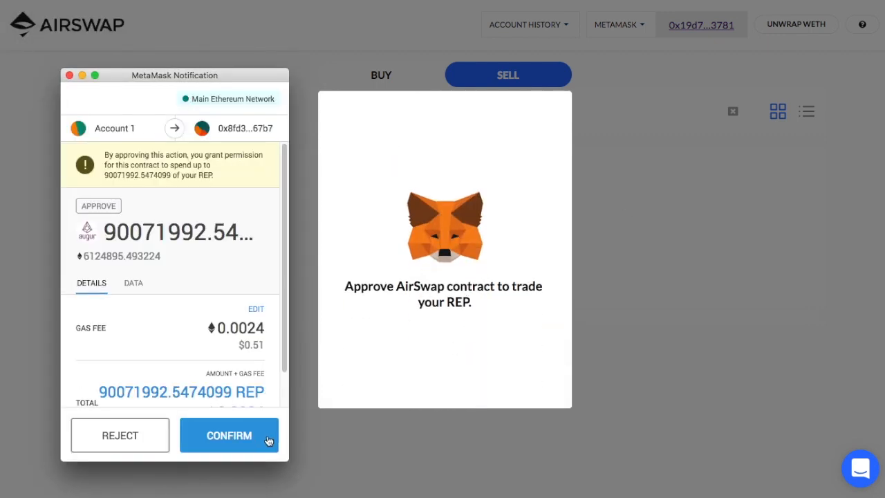
left_click(229, 435)
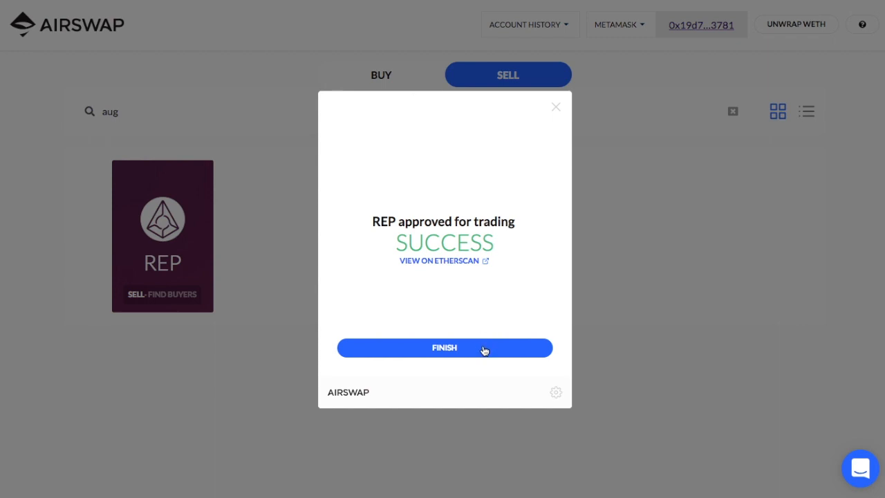
Sell 1 REP at the best buyer price of about 0.06355 ETH and confirm in MetaMask
left_click(446, 348)
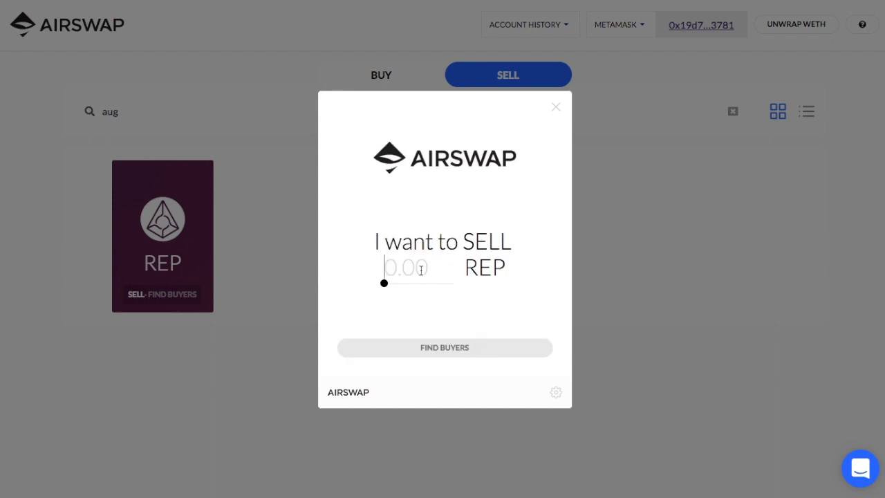
left_click(444, 347)
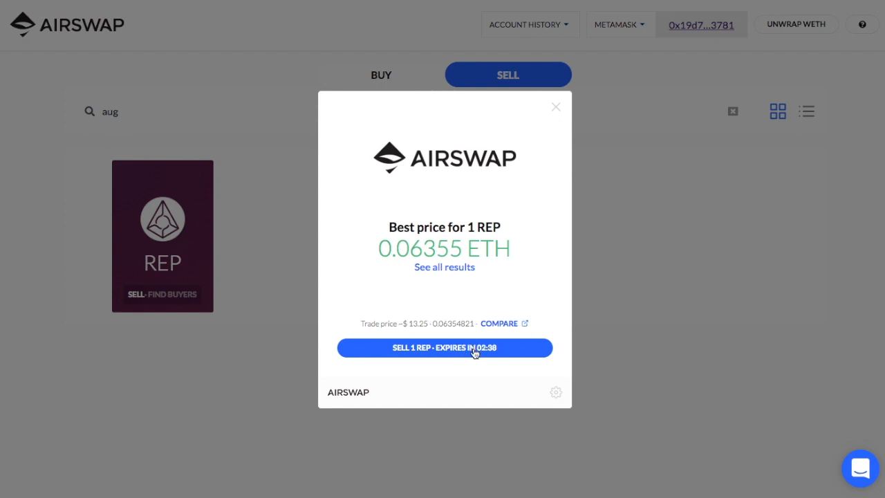
left_click(444, 347)
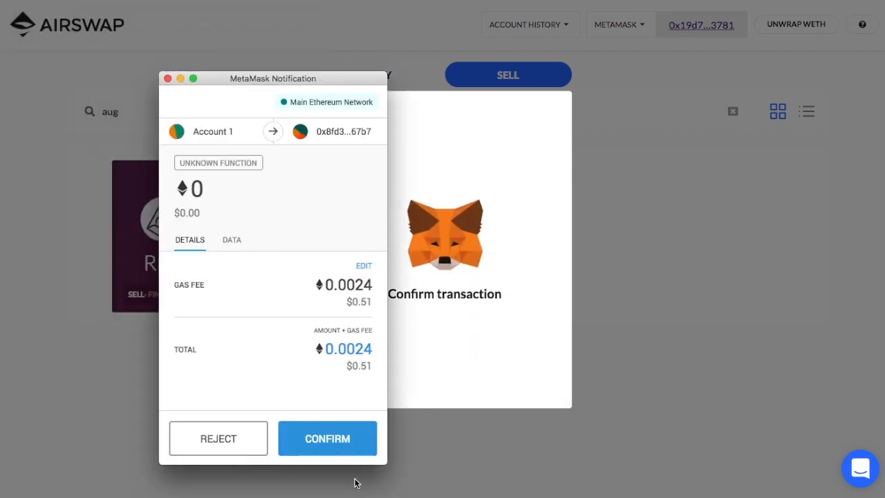
left_click(327, 437)
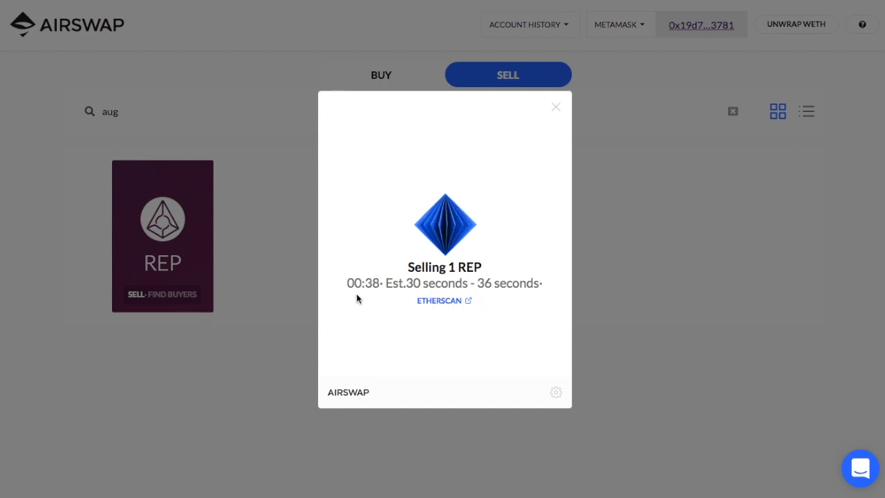
mouse_move(455, 284)
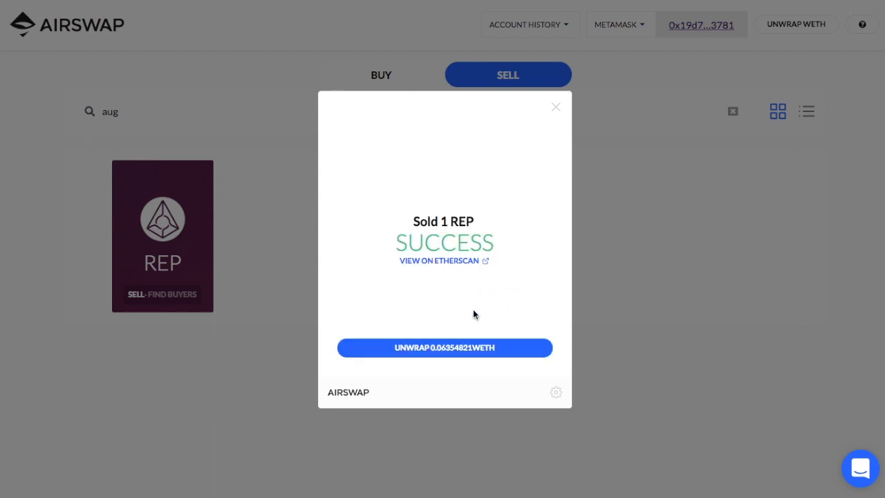
mouse_move(473, 193)
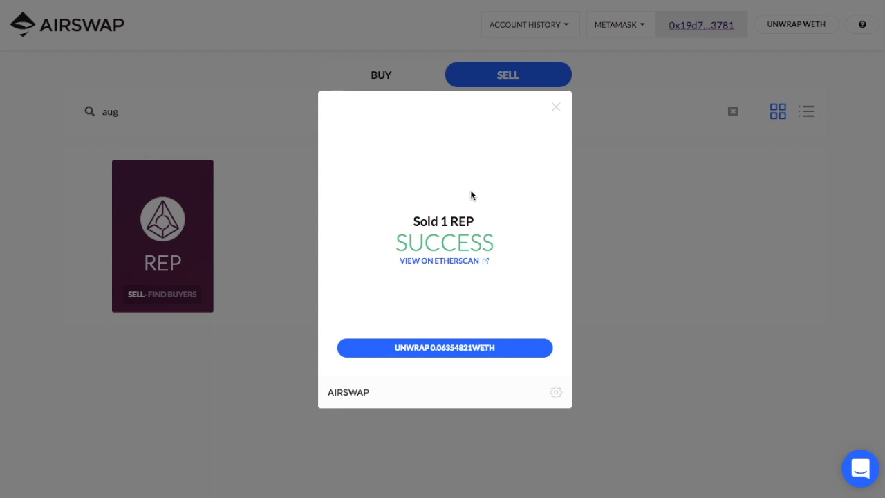
mouse_move(571, 201)
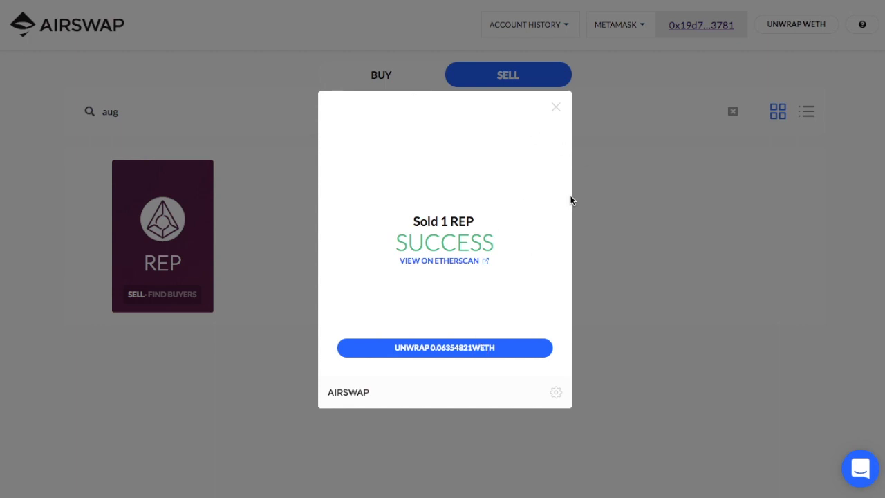
mouse_move(473, 308)
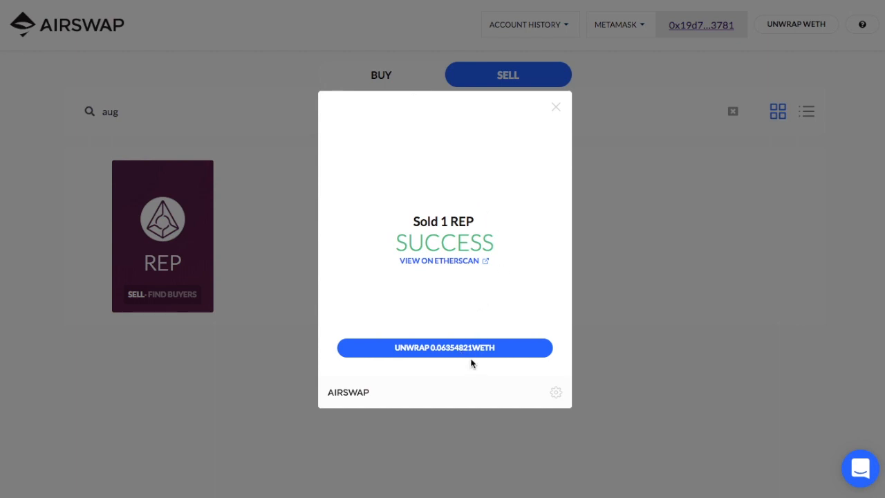
mouse_move(476, 360)
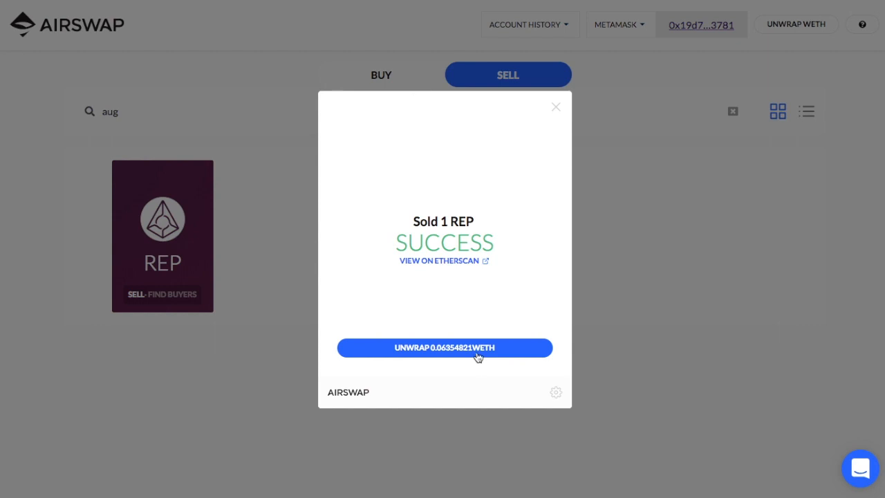
mouse_move(446, 354)
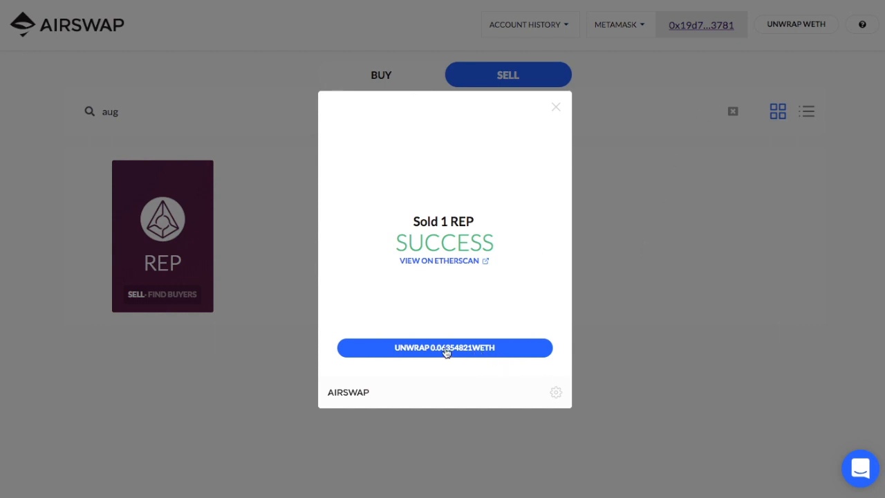
Start unwrapping the 0.06354821 WETH received from the REP sale
left_click(445, 347)
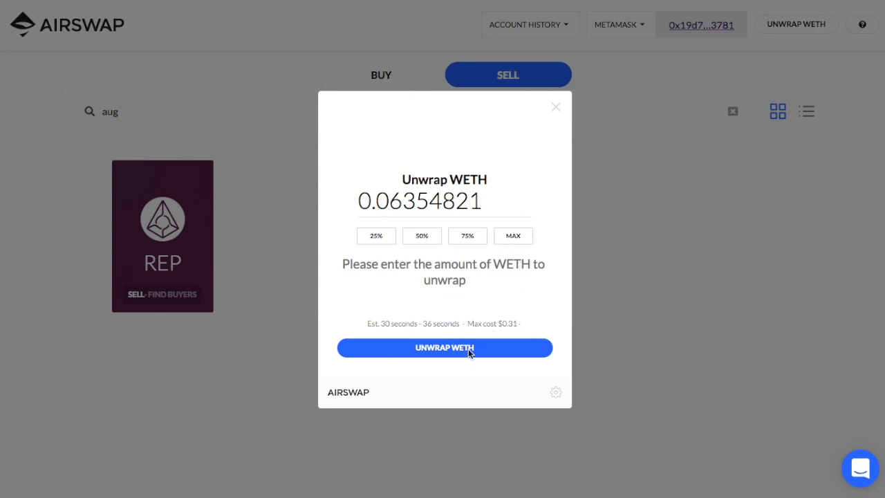
Submit unwrapping 0.06354821 WETH to ETH, confirm in MetaMask, and close the trade window
left_click(446, 347)
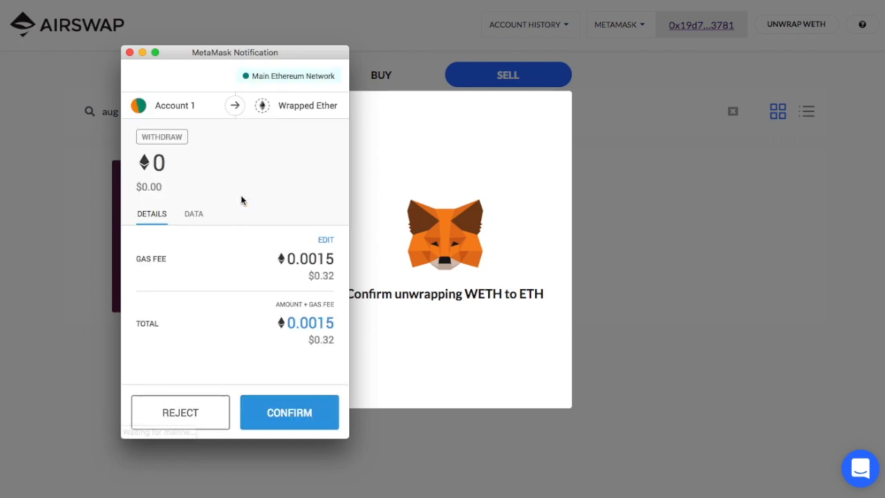
left_click(289, 412)
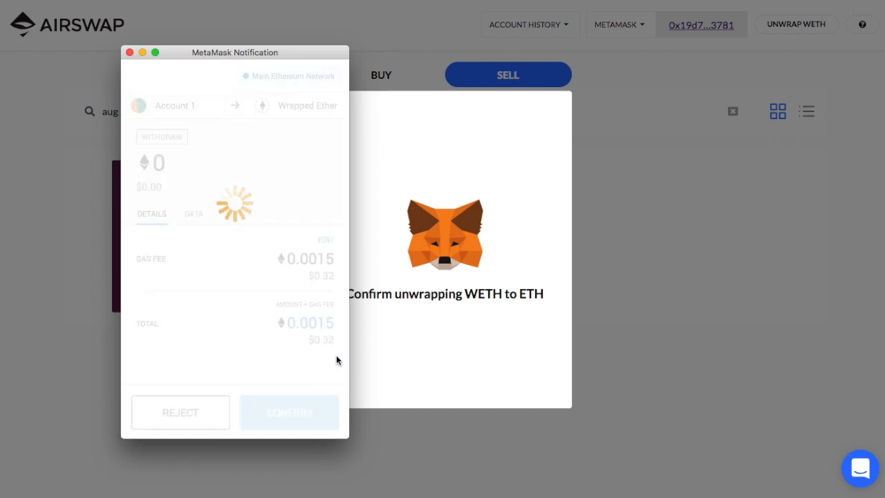
left_click(291, 412)
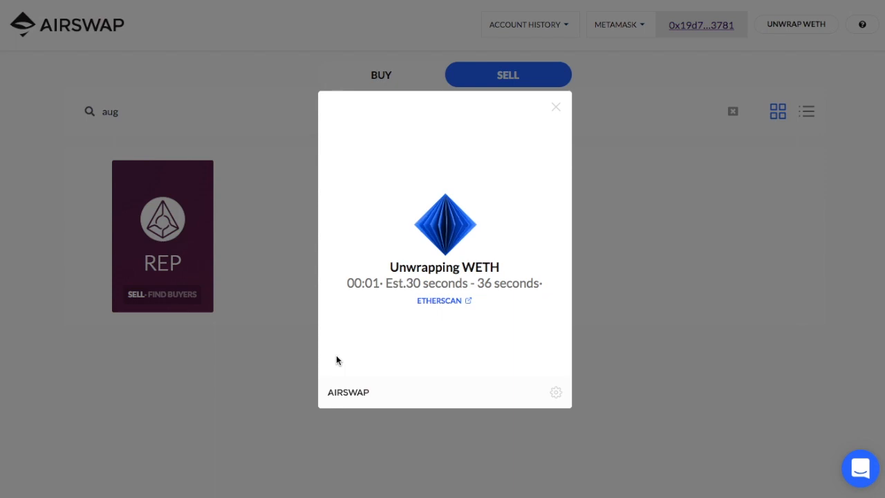
mouse_move(330, 315)
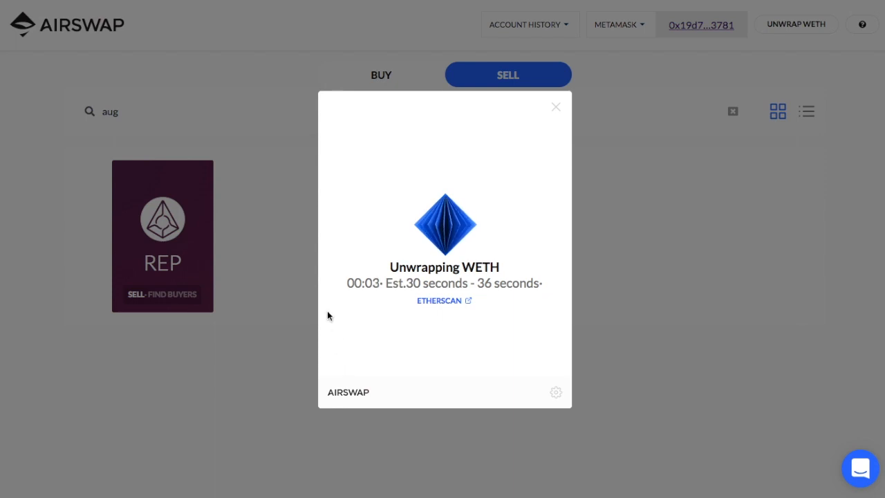
mouse_move(302, 225)
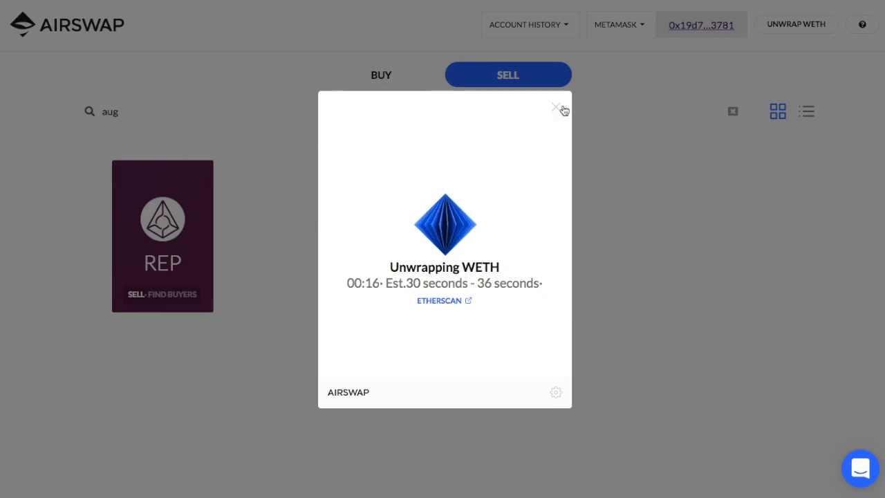
left_click(556, 108)
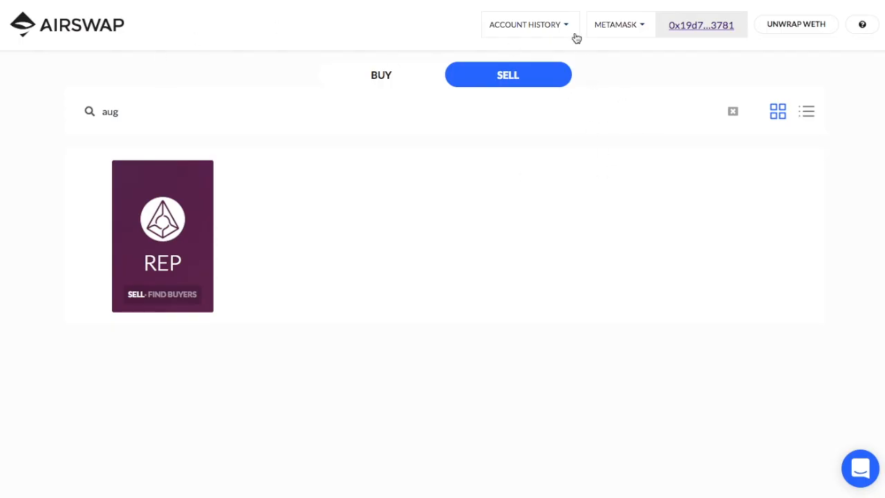
left_click(529, 25)
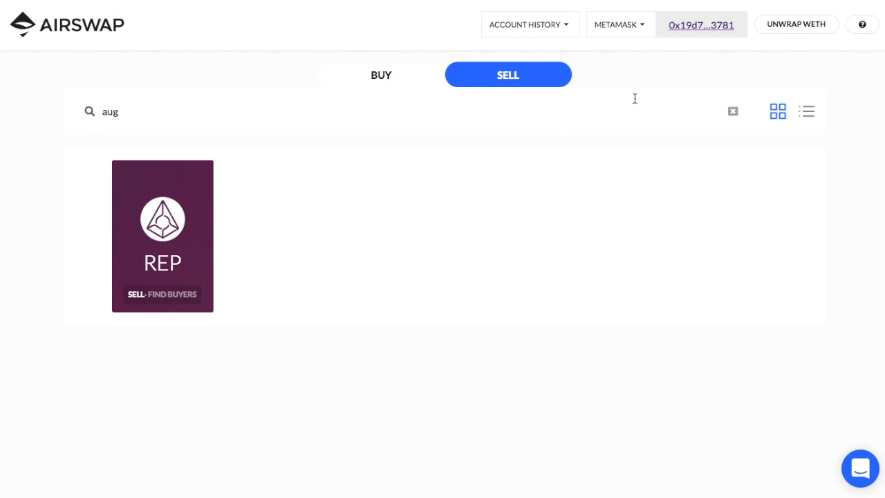
mouse_move(529, 25)
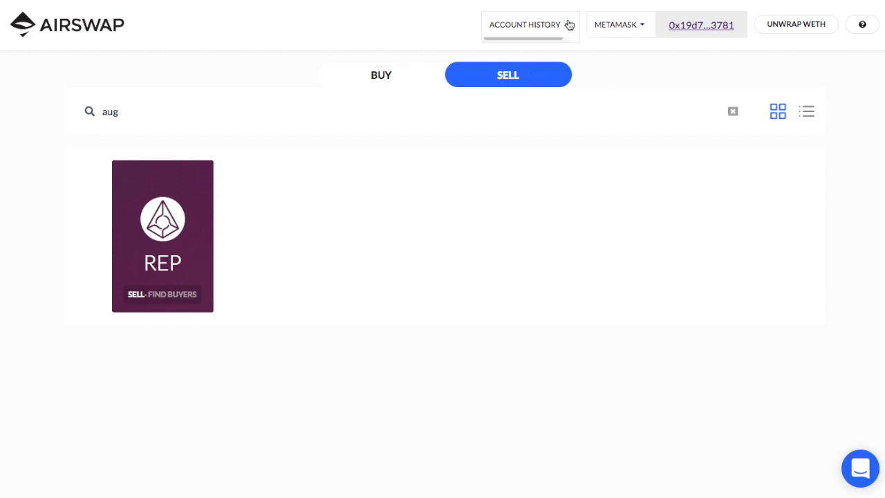
left_click(525, 25)
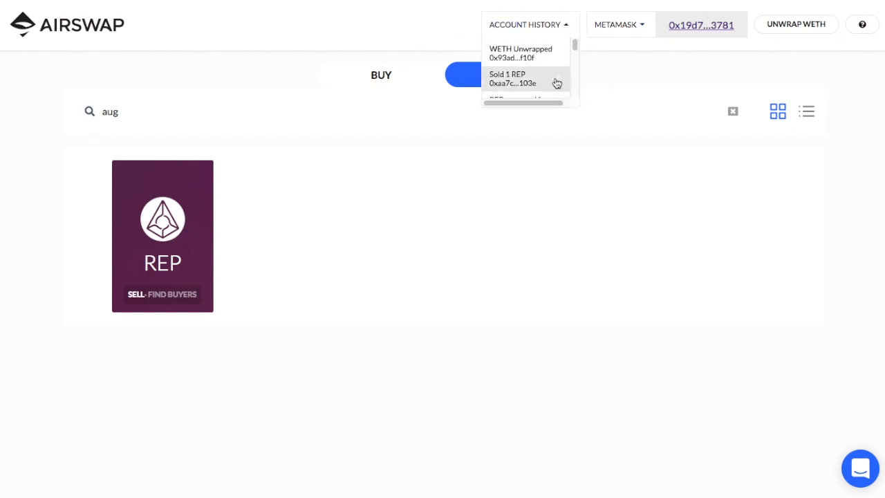
scroll("down", 3)
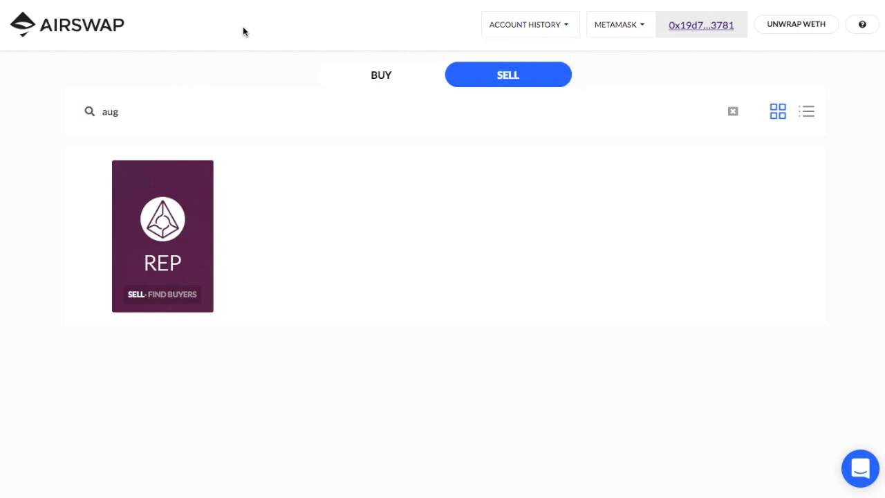
mouse_move(262, 243)
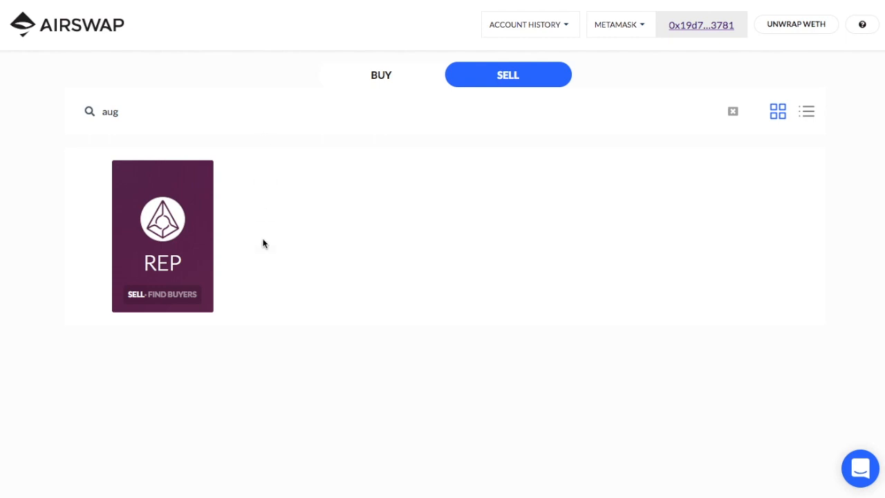
mouse_move(254, 289)
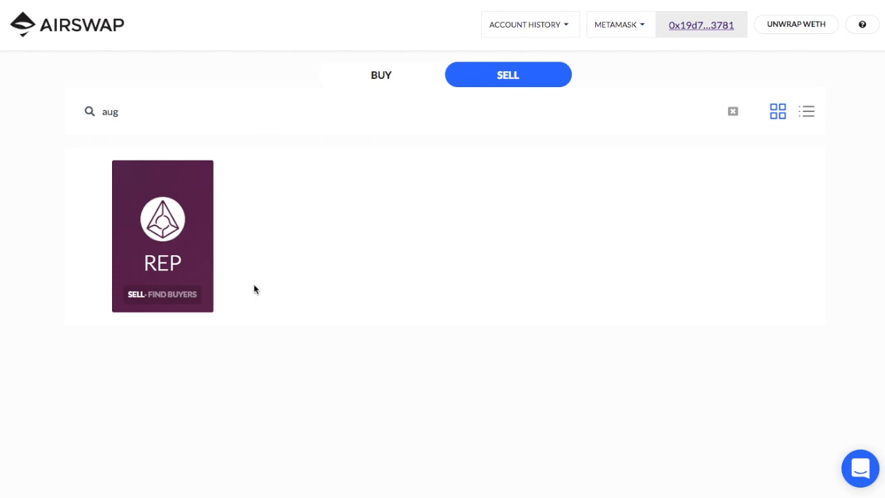
mouse_move(443, 191)
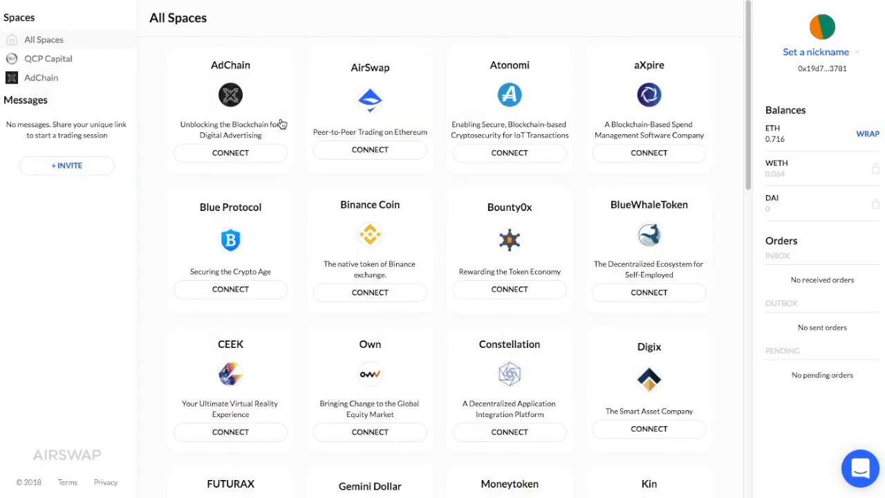
mouse_move(180, 70)
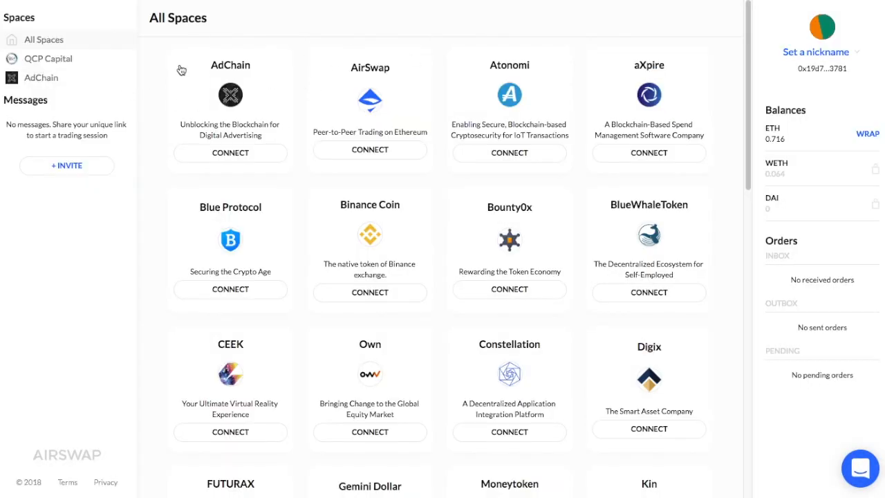
mouse_move(316, 193)
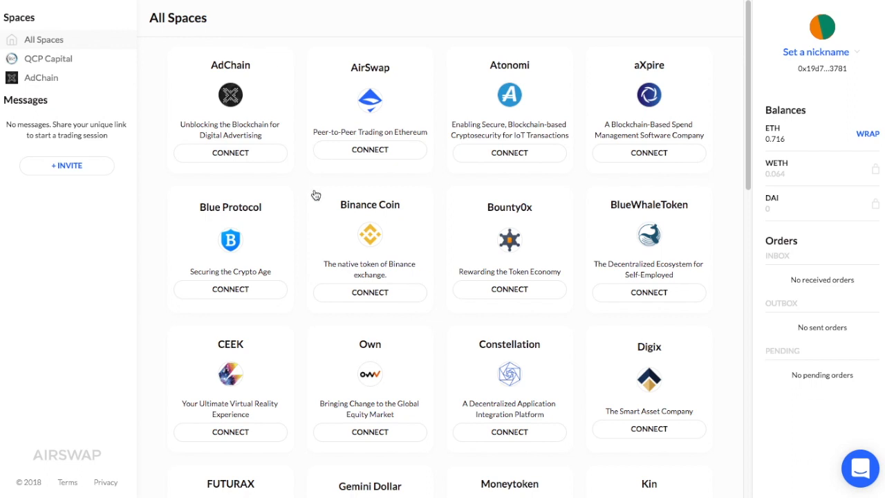
mouse_move(465, 194)
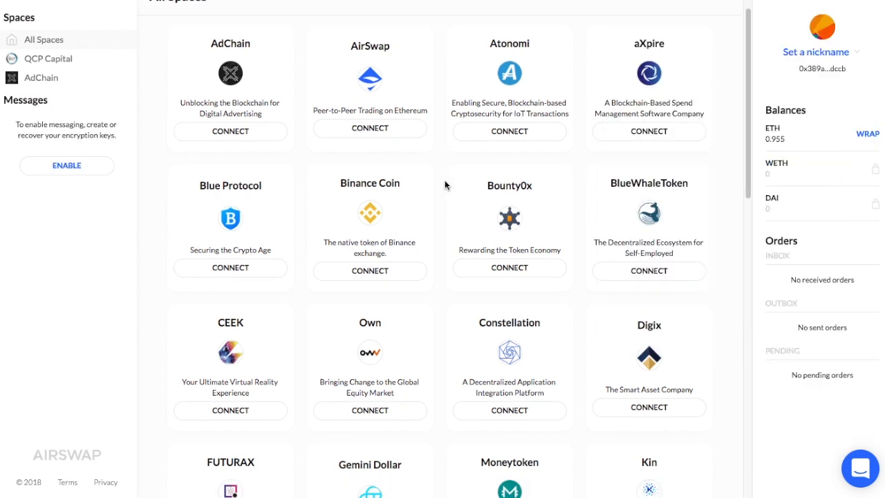
mouse_move(244, 273)
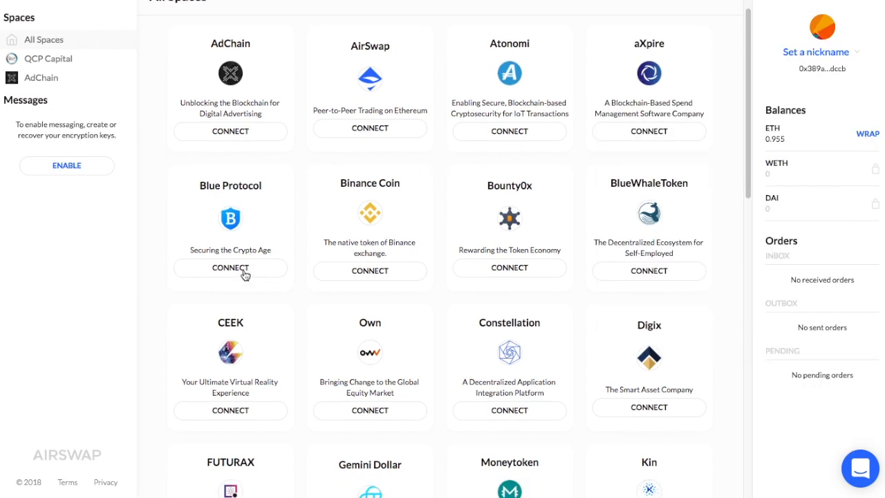
Connect to the Blue Protocol space from All Spaces to see its BLUE buying posts
left_click(230, 268)
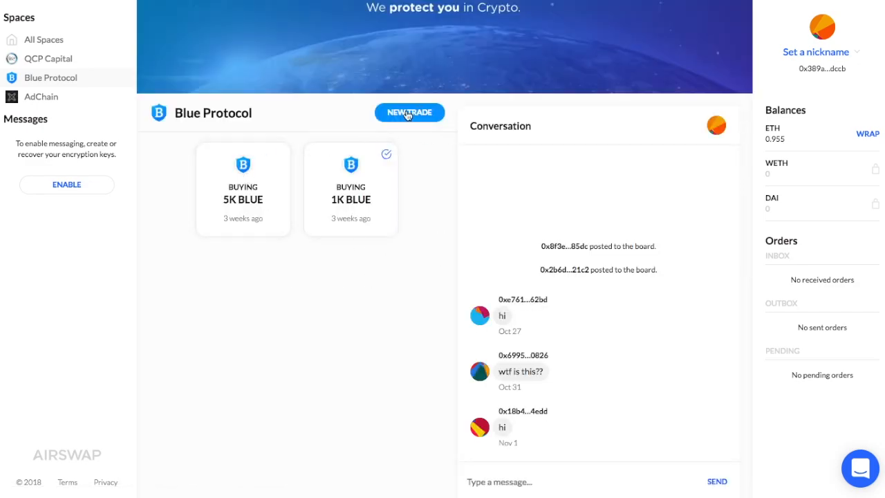
left_click(410, 112)
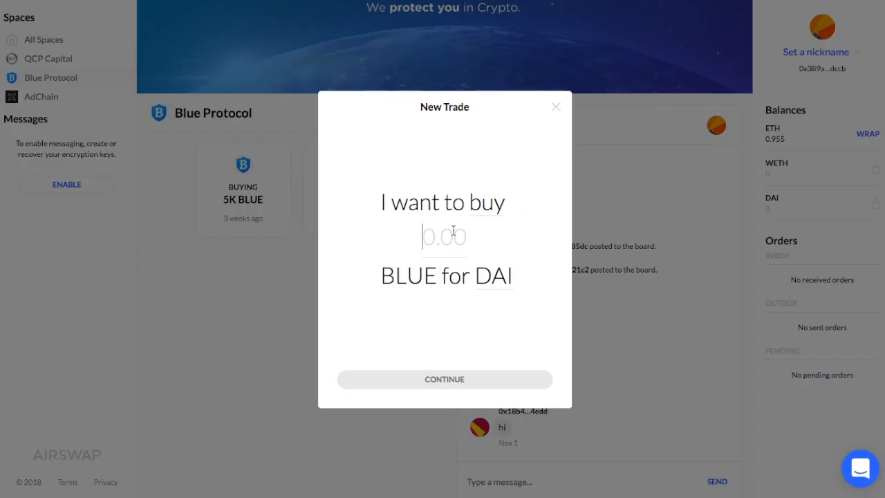
type("1")
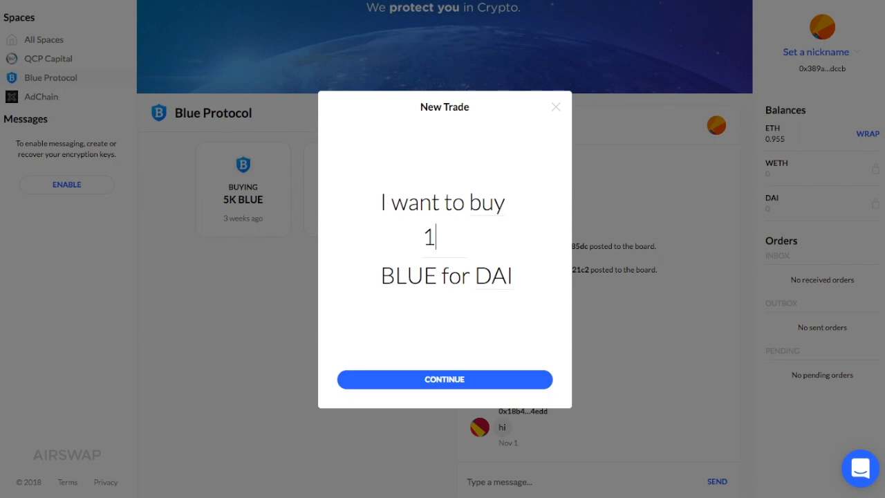
mouse_move(476, 382)
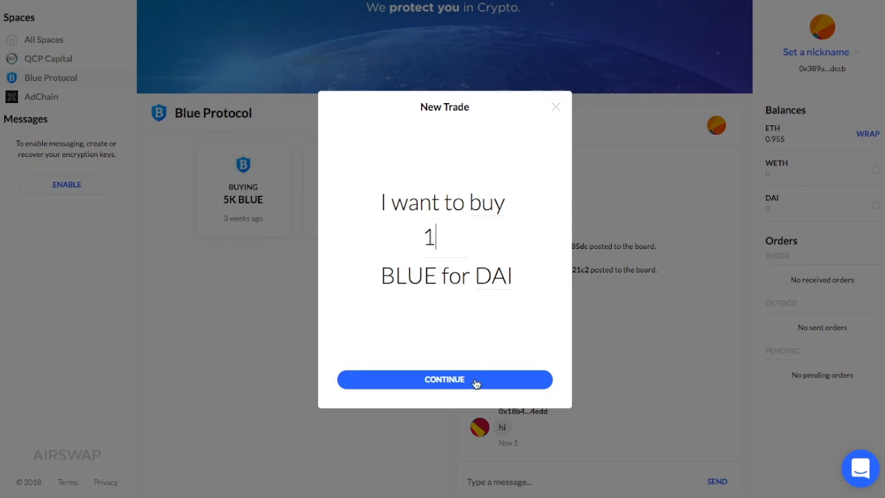
left_click(444, 379)
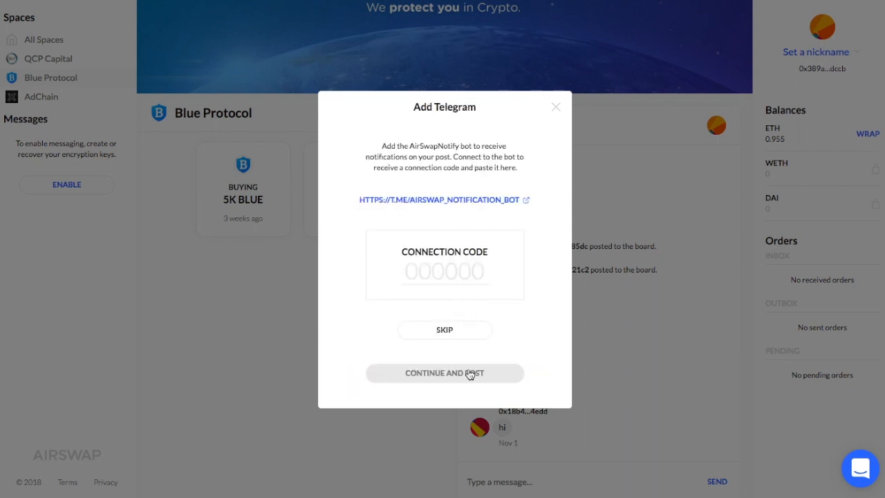
mouse_move(454, 315)
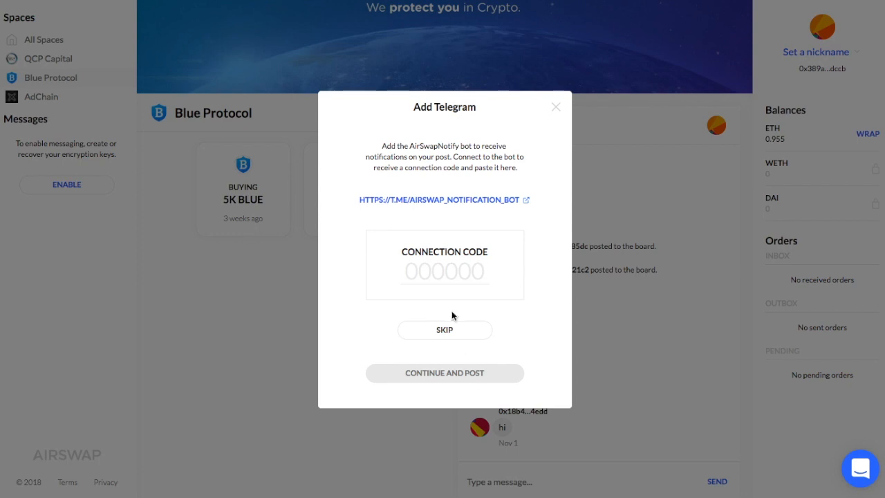
left_click(445, 330)
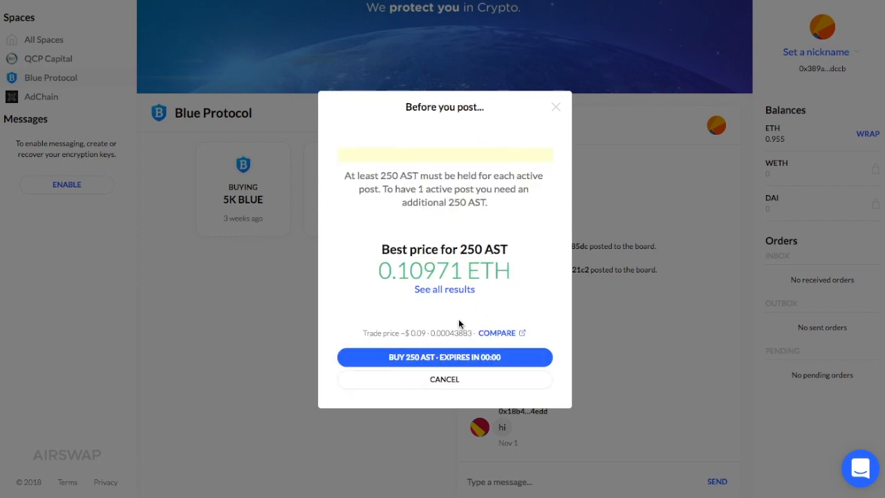
double_click(390, 175)
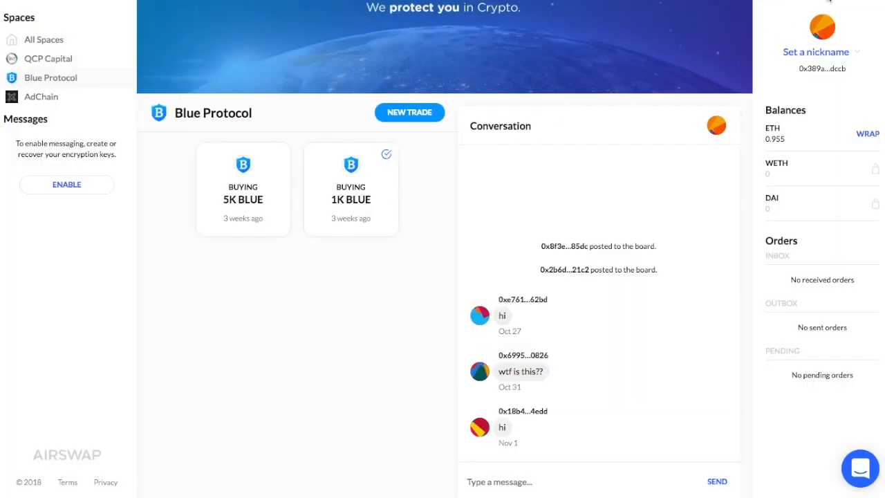
Under a different wallet account, view the AdChain space's ADT buy and sell posts and conversation
left_click(810, 20)
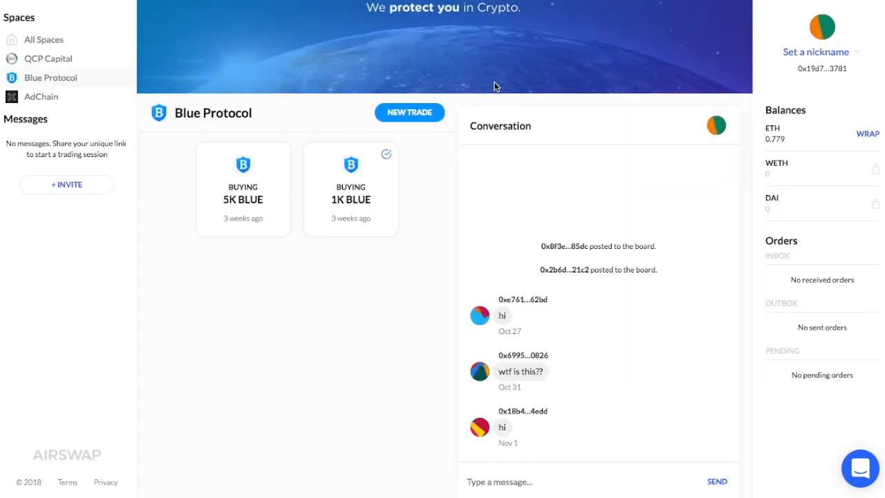
mouse_move(315, 166)
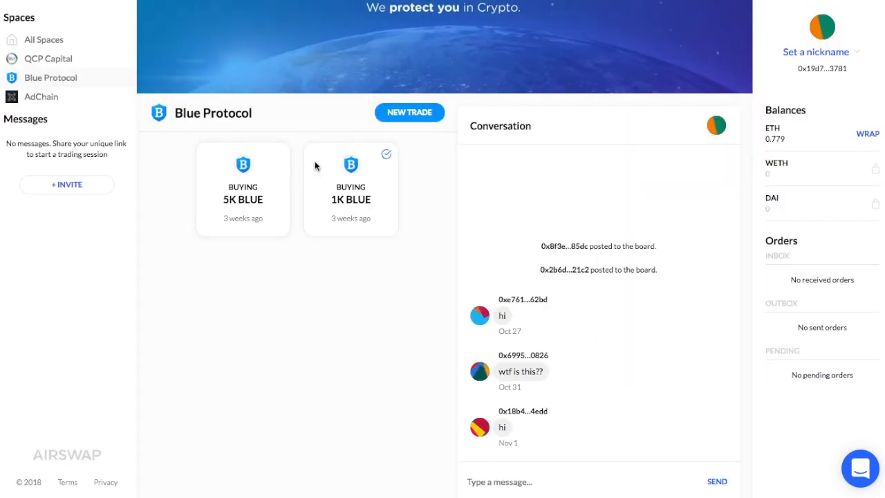
left_click(42, 97)
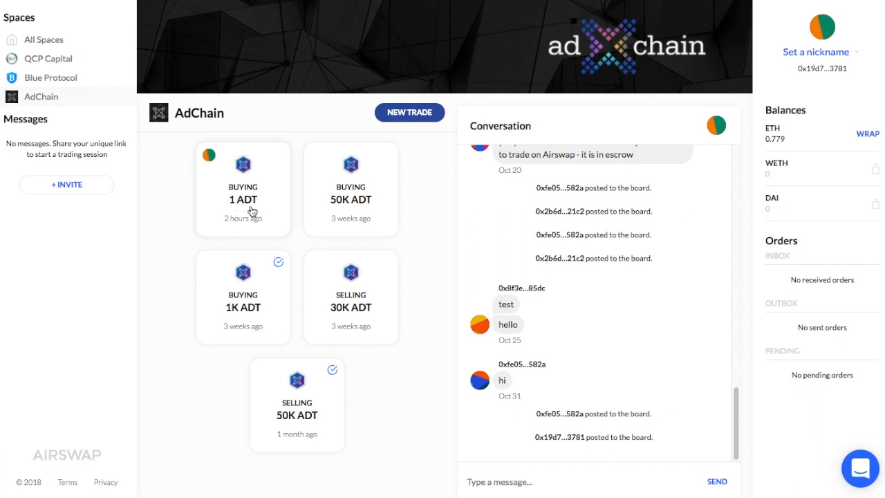
mouse_move(113, 186)
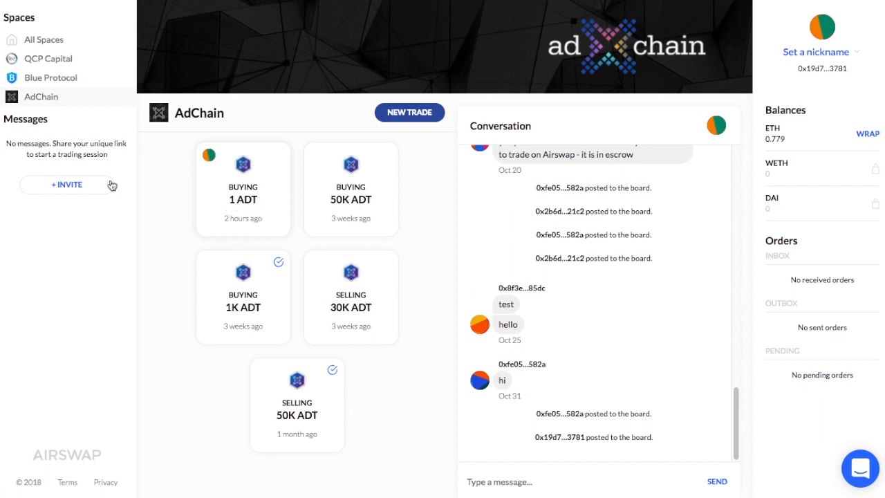
mouse_move(216, 211)
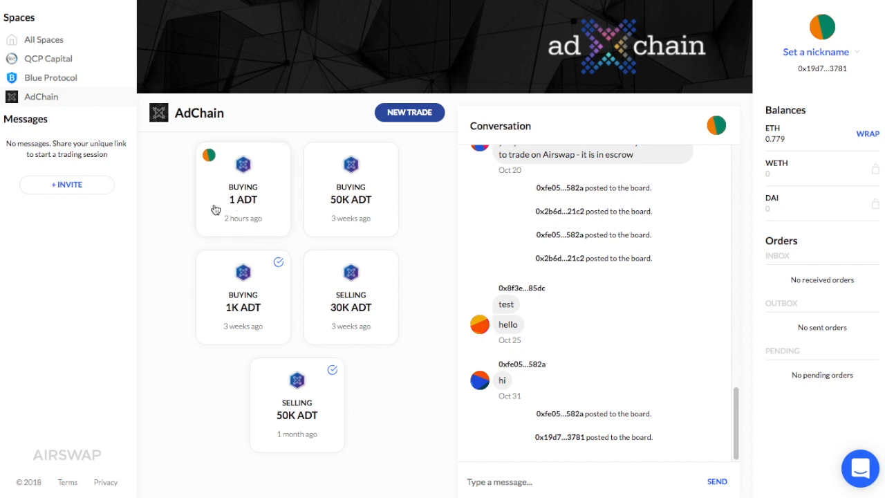
mouse_move(262, 216)
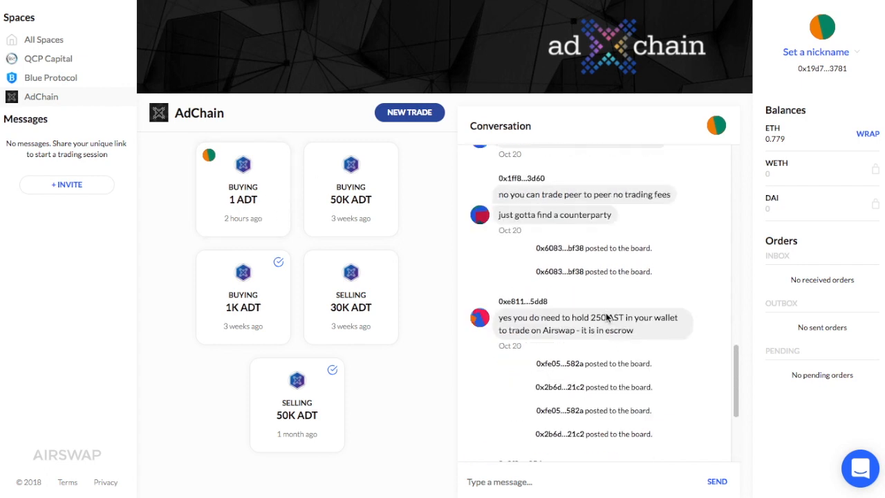
scroll("down", 3)
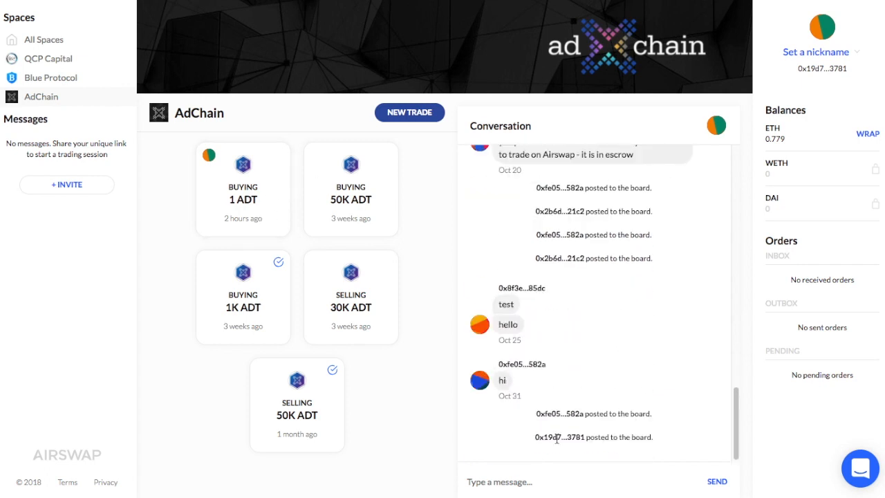
mouse_move(580, 353)
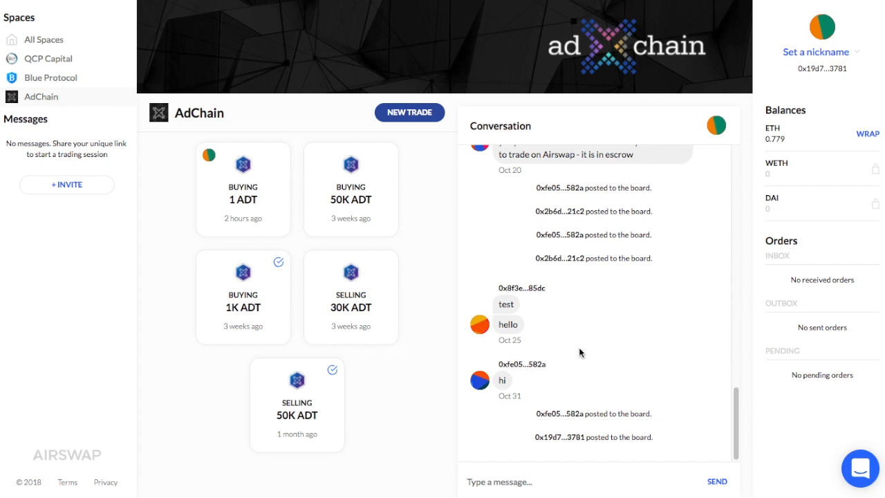
mouse_move(643, 299)
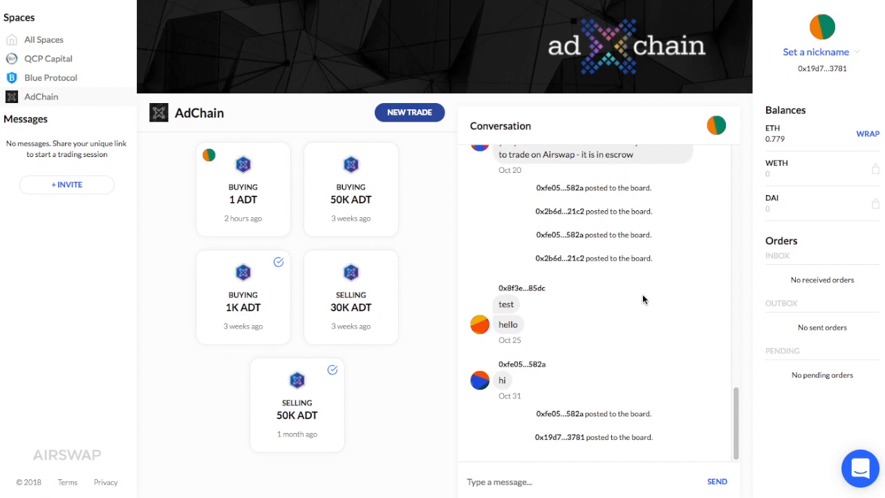
mouse_move(647, 357)
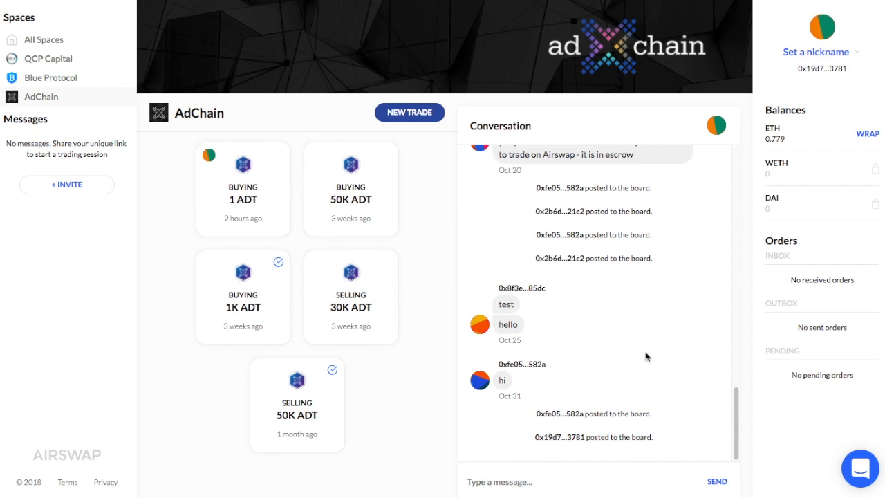
mouse_move(323, 227)
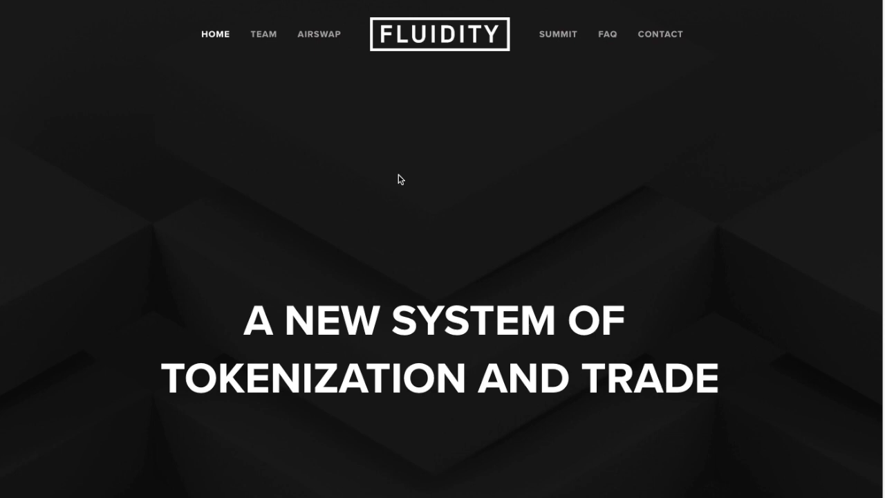
Scroll the Fluidity home page down to the Tokenization section on smart contracts and atomic swaps
scroll("down", 3)
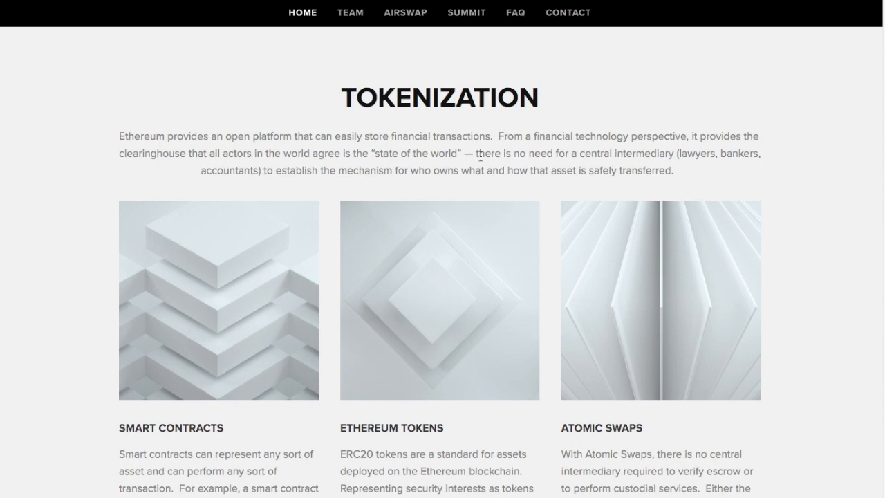
mouse_move(470, 152)
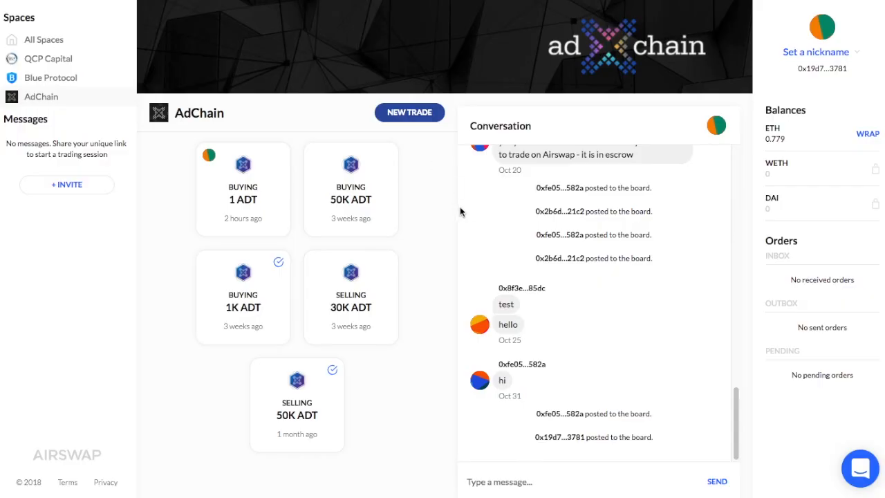
mouse_move(431, 229)
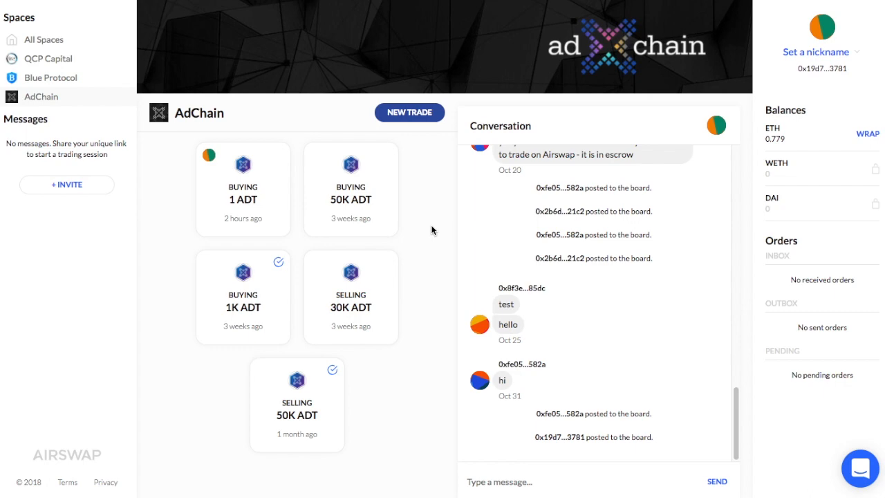
mouse_move(291, 22)
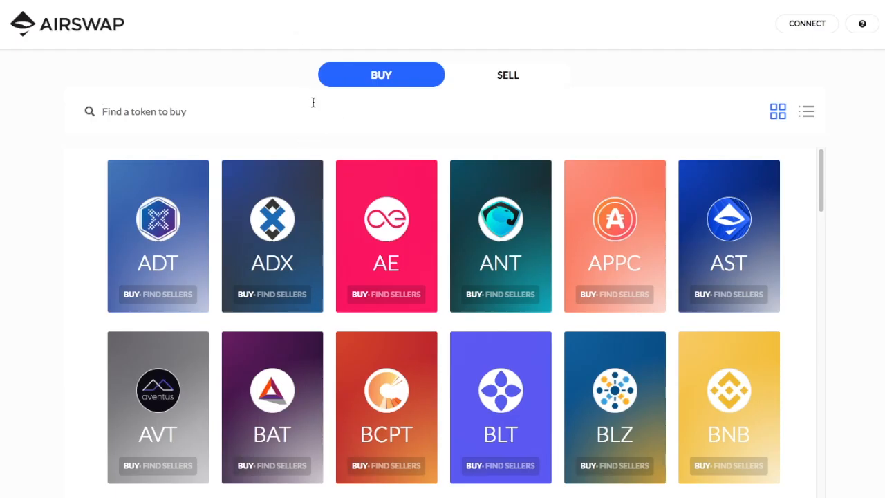
mouse_move(501, 218)
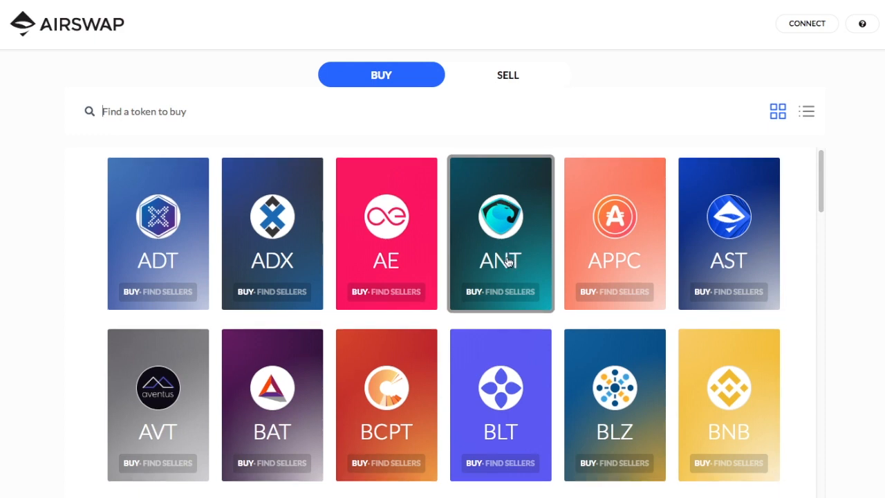
mouse_move(497, 264)
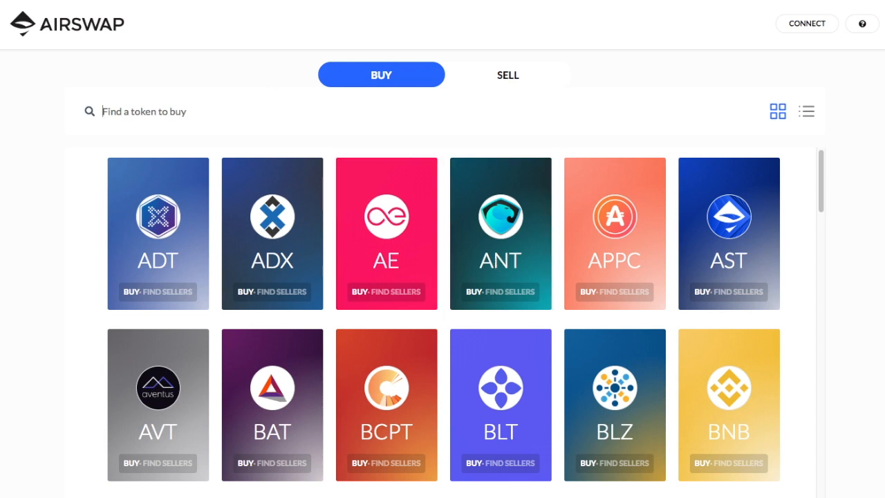
mouse_move(351, 130)
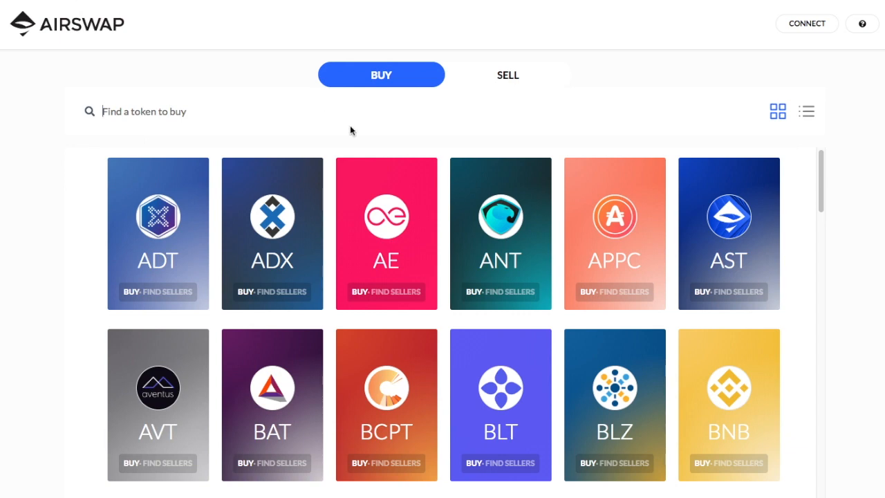